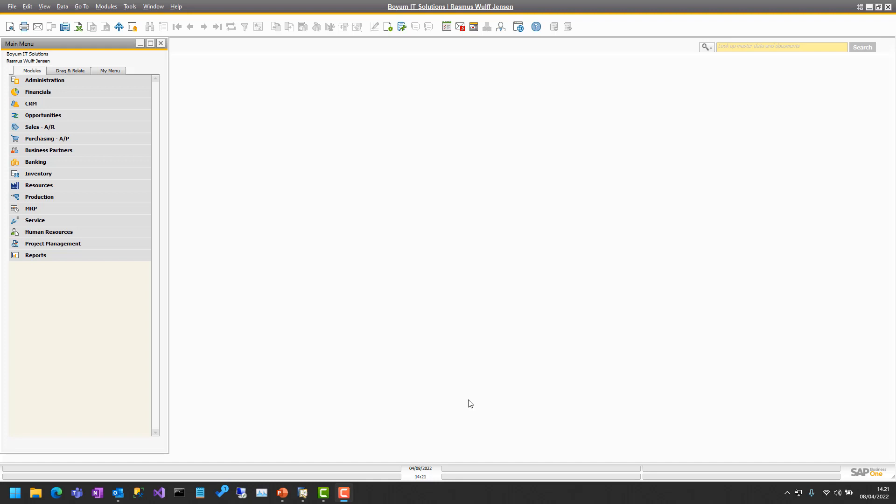
{"action": "mouse_move", "coordinate": [240, 229]}
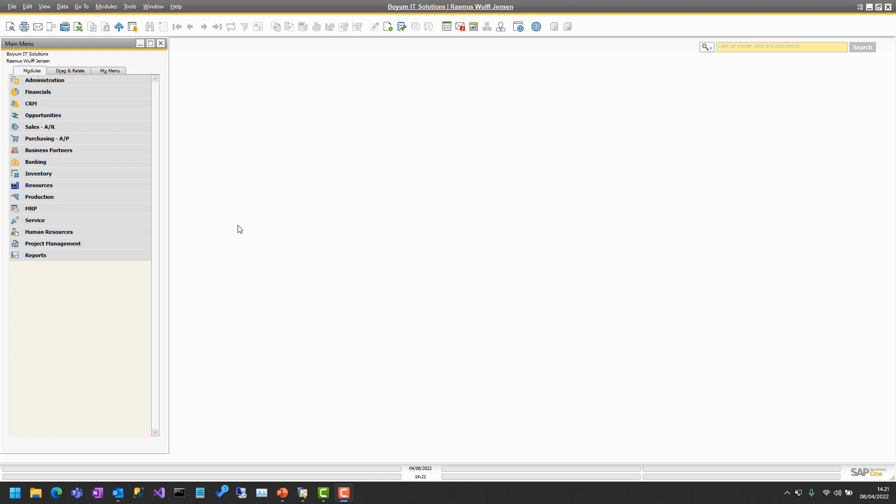
Expand Administration > Add-Ons > B1 Usability Package and cancel the Configuration Wizard
{"action": "left_click", "coordinate": [44, 80]}
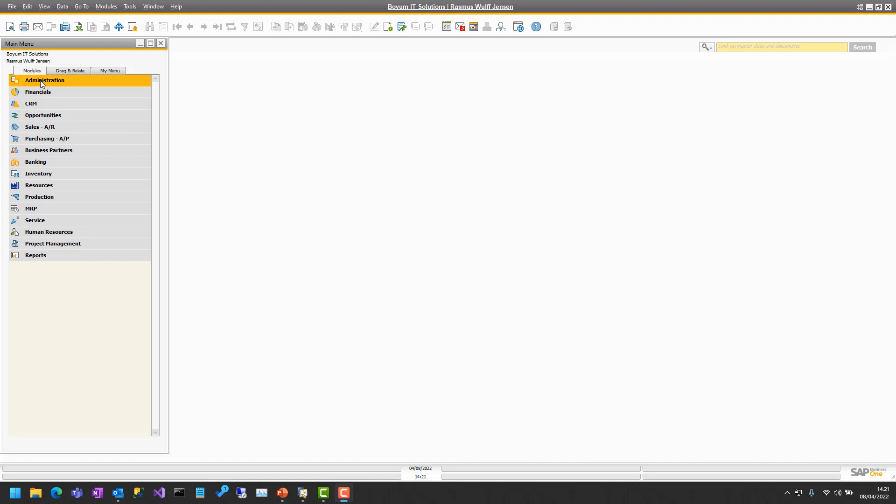
{"action": "left_click", "coordinate": [44, 80]}
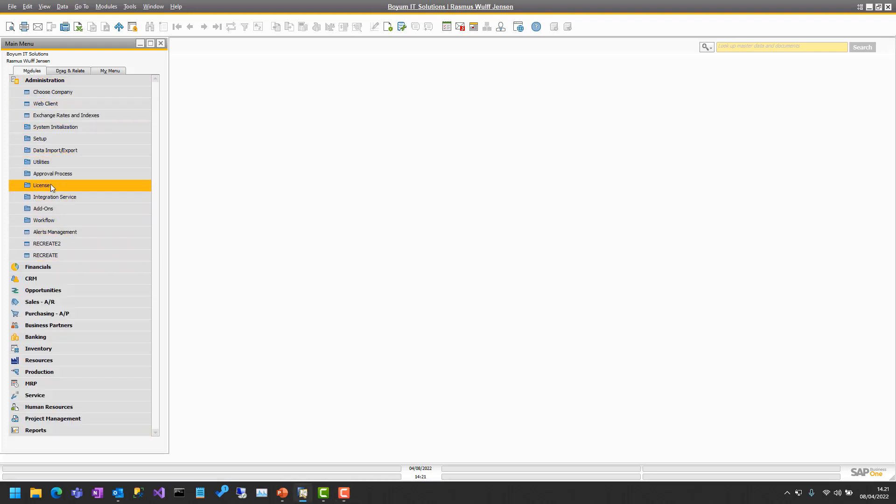
{"action": "left_click", "coordinate": [43, 208]}
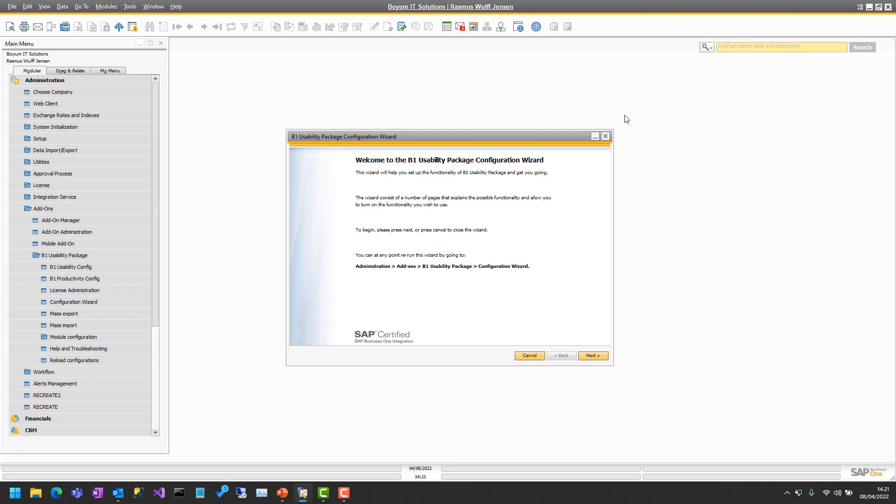
{"action": "left_click", "coordinate": [528, 356]}
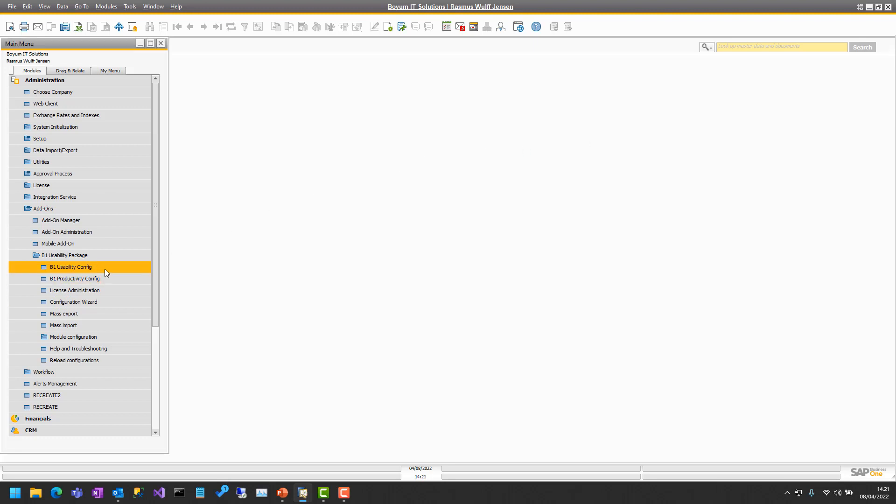
In B1 Usability Config's B1 Productivity Package tab, tick Use B1 Print and Delivery
{"action": "double_click", "coordinate": [70, 267]}
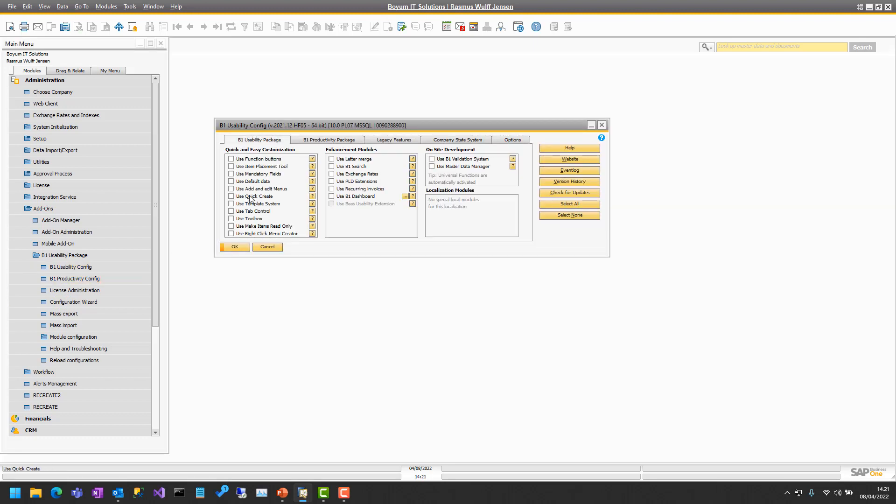
{"action": "mouse_move", "coordinate": [349, 185]}
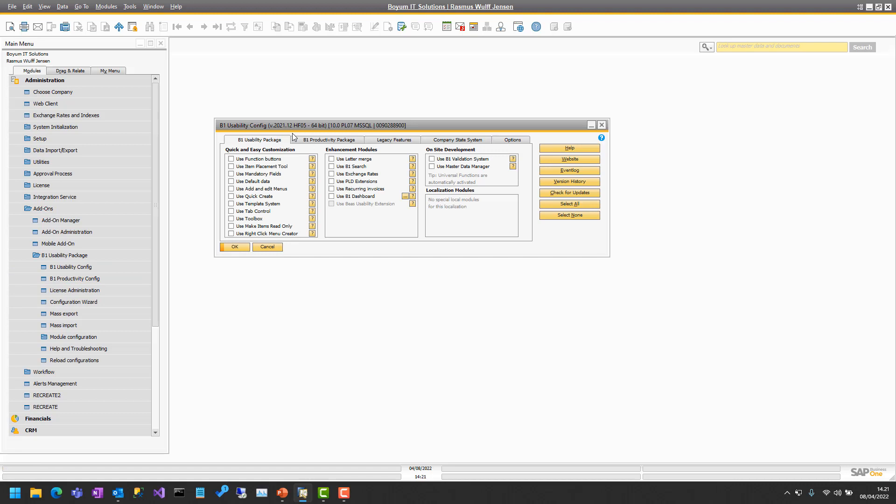
{"action": "mouse_move", "coordinate": [307, 146]}
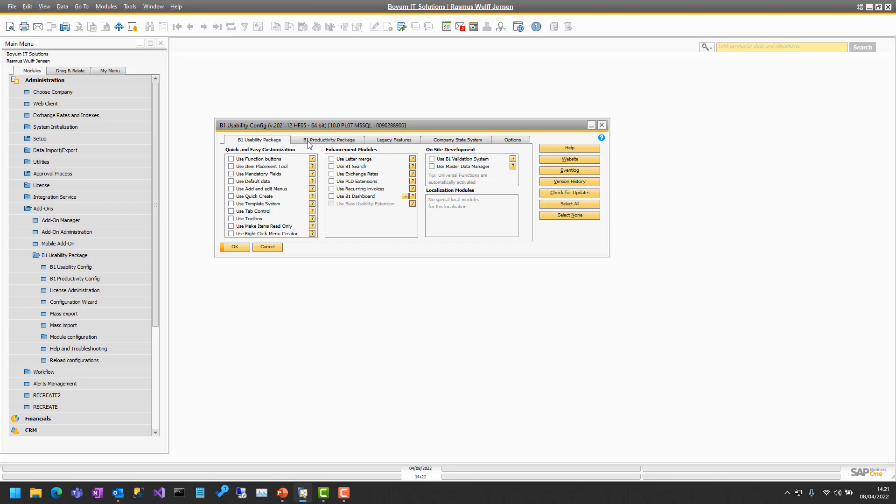
{"action": "mouse_move", "coordinate": [297, 184]}
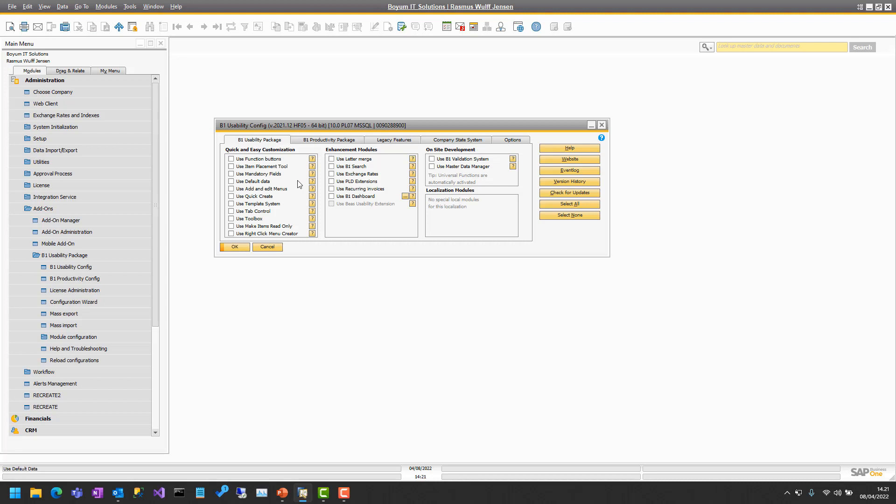
{"action": "left_click", "coordinate": [329, 139]}
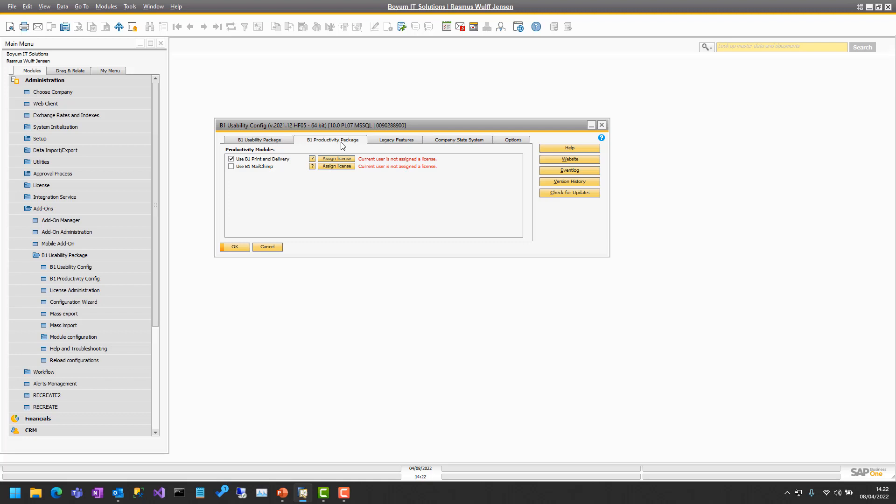
{"action": "mouse_move", "coordinate": [270, 166]}
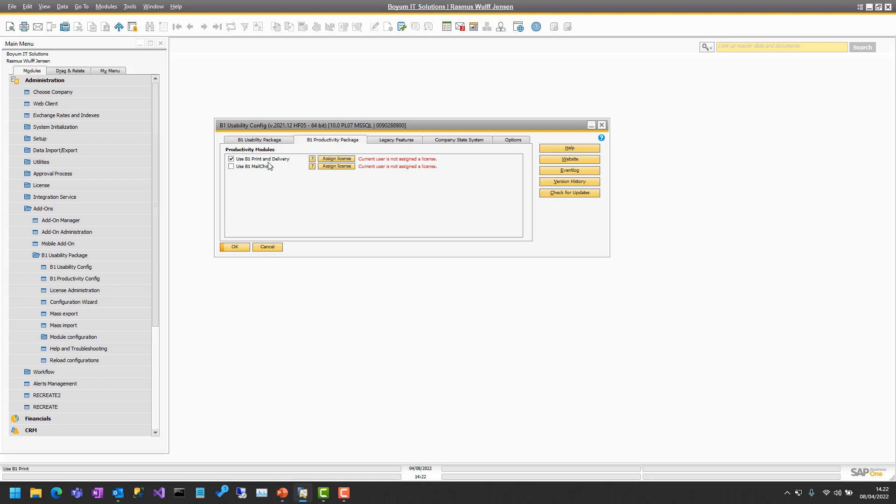
{"action": "left_click", "coordinate": [231, 158]}
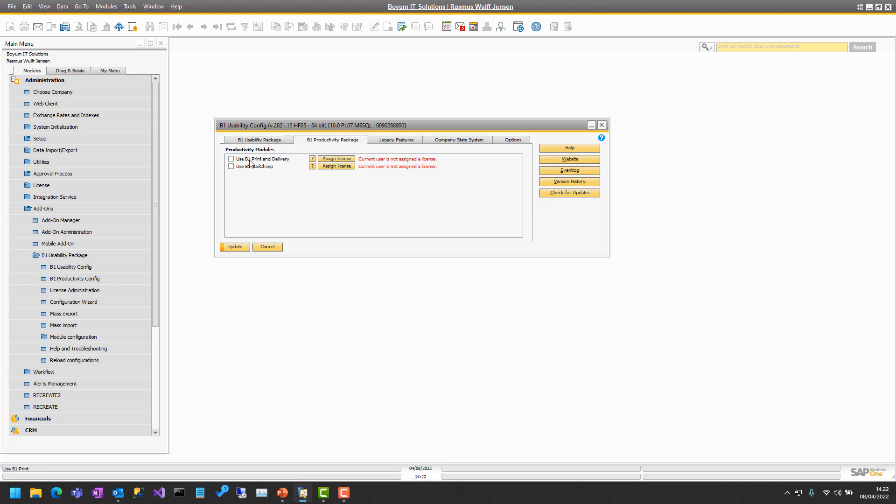
{"action": "left_click", "coordinate": [232, 158]}
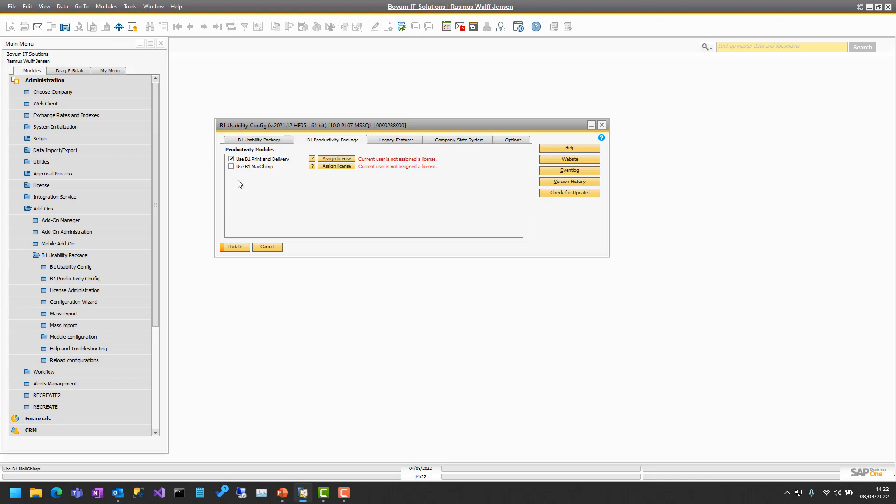
{"action": "left_click", "coordinate": [232, 159]}
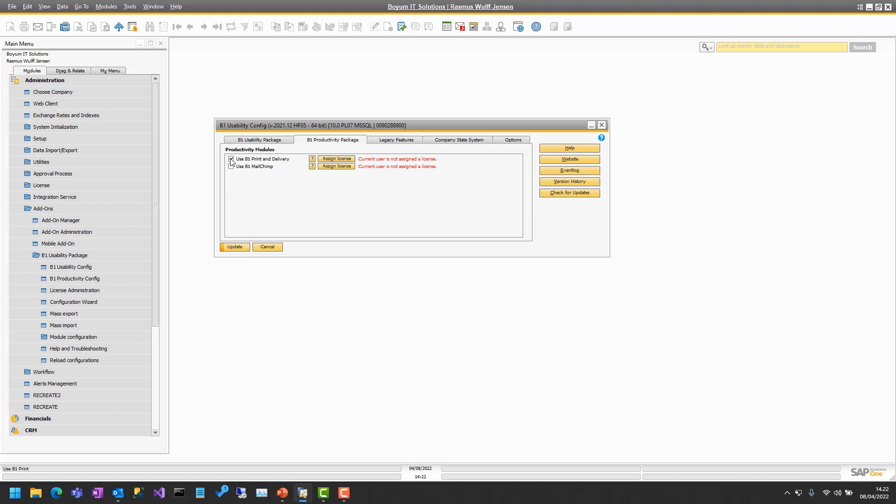
{"action": "left_click", "coordinate": [232, 159]}
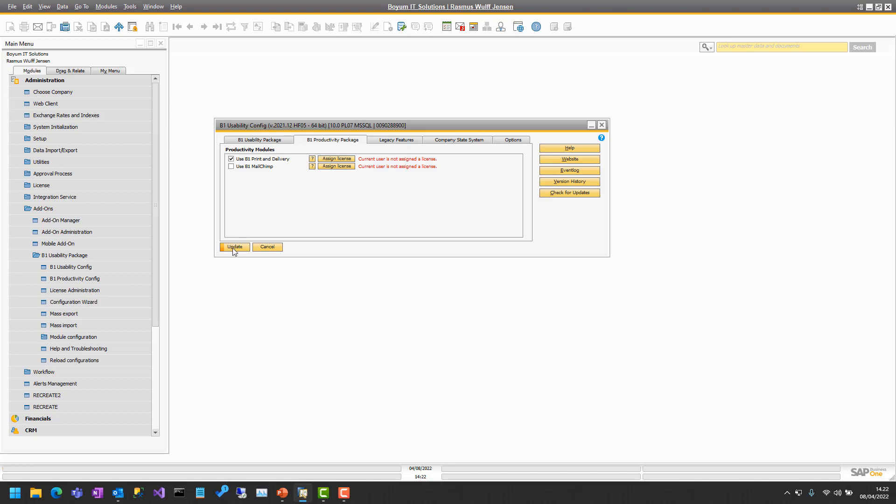
Apply the enabled Print and Delivery setting with Update to bring up its Startup Wizard
{"action": "left_click", "coordinate": [234, 247]}
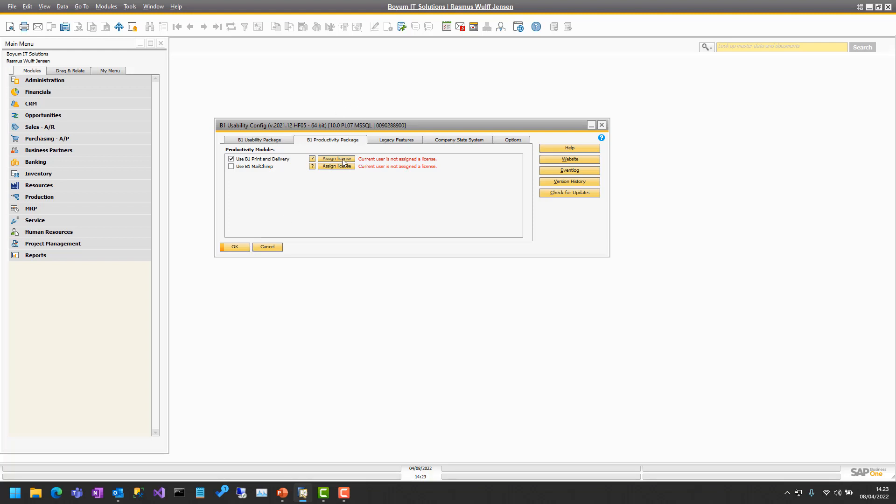
{"action": "mouse_move", "coordinate": [72, 340]}
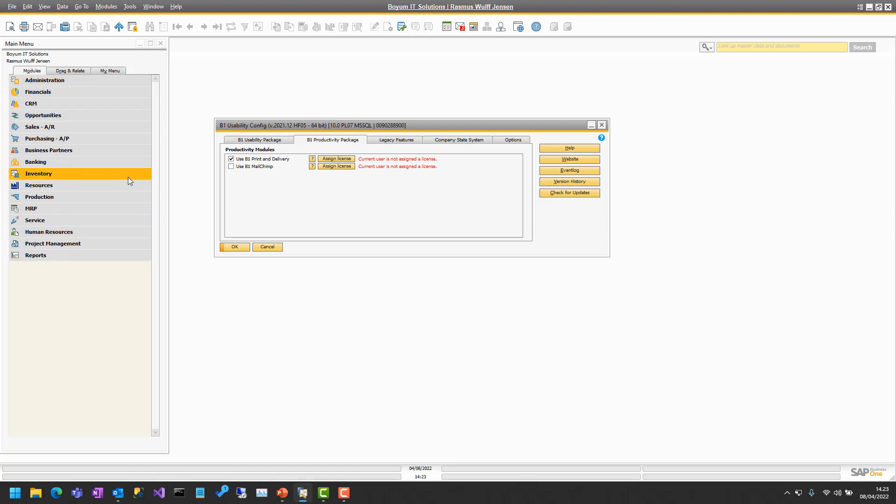
{"action": "mouse_move", "coordinate": [336, 162]}
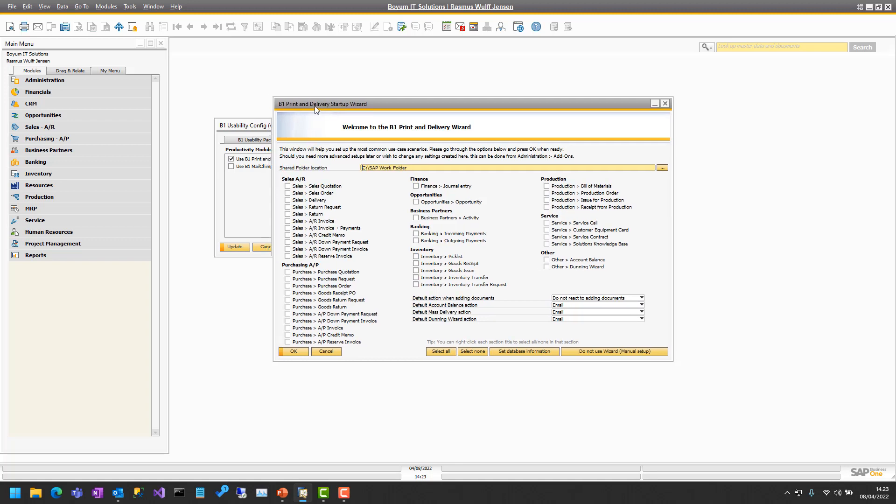
Move the startup wizard aside and re-apply the B1 Usability Config update
{"action": "left_click_drag", "start_coordinate": [318, 104], "coordinate": [417, 134]}
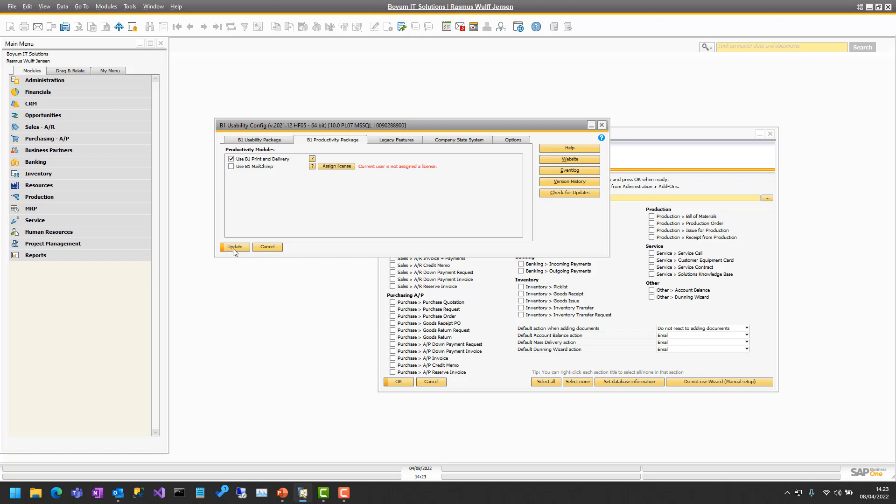
{"action": "left_click", "coordinate": [234, 247]}
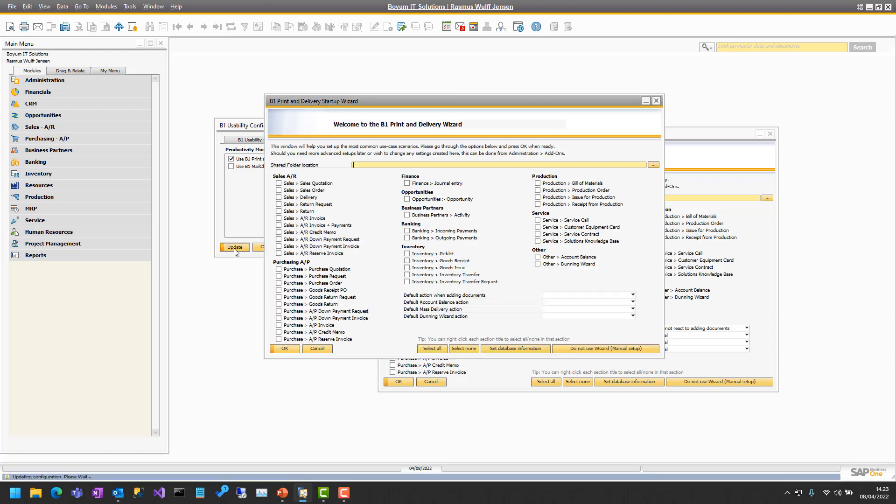
{"action": "left_click", "coordinate": [234, 247]}
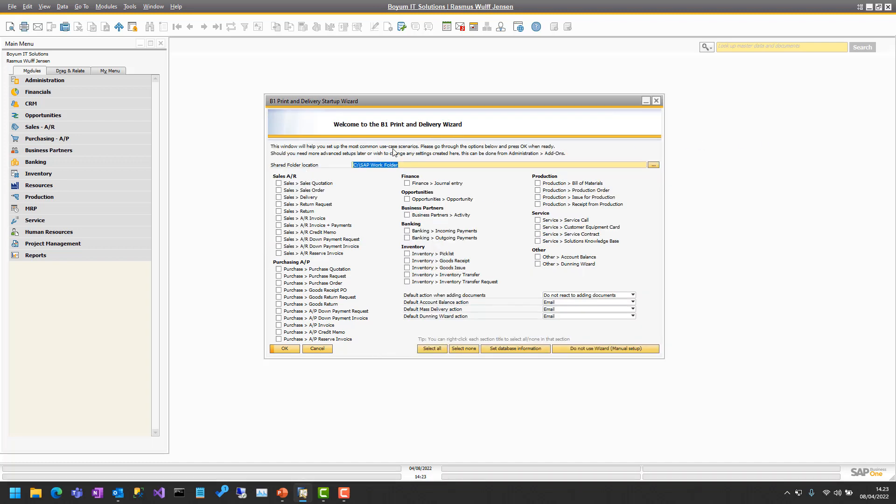
{"action": "mouse_move", "coordinate": [588, 130]}
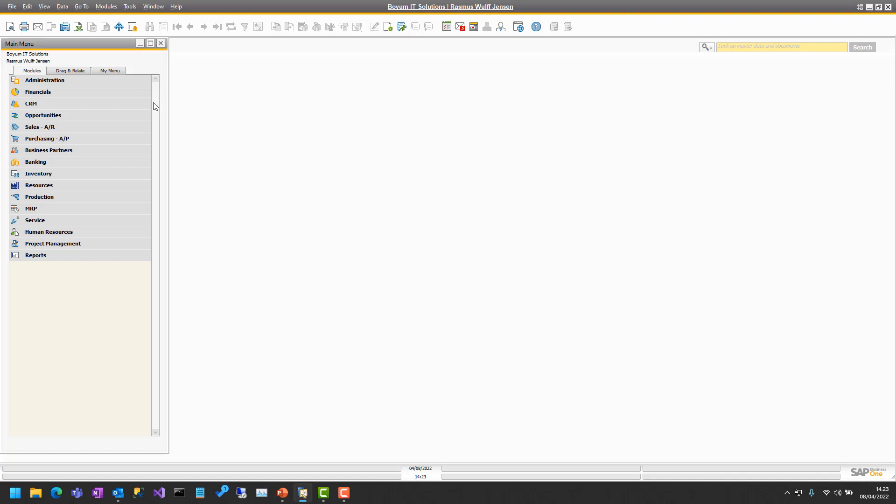
Expand Administration and the B1 Usability Package entries in the Main Menu
{"action": "left_click", "coordinate": [44, 80]}
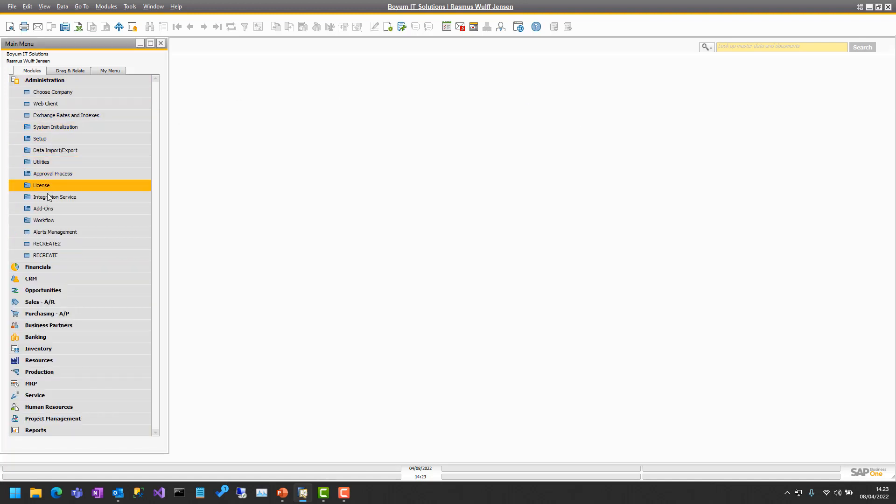
{"action": "left_click", "coordinate": [43, 208]}
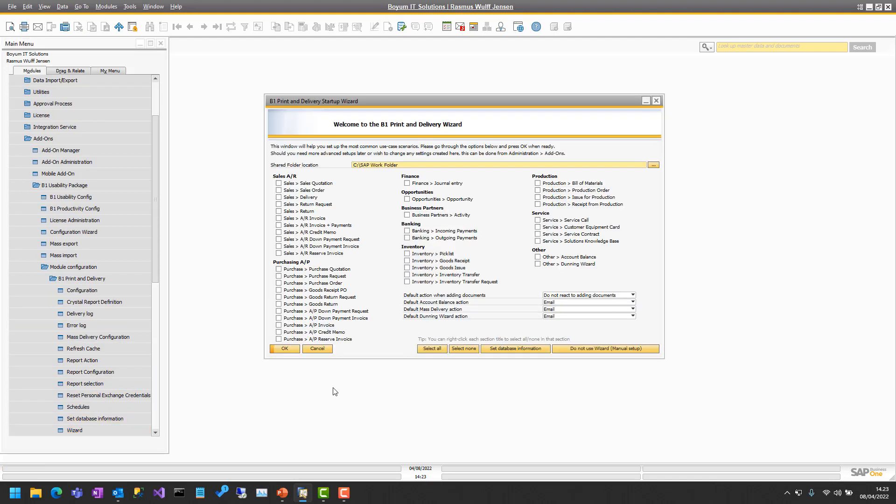
{"action": "mouse_move", "coordinate": [385, 377]}
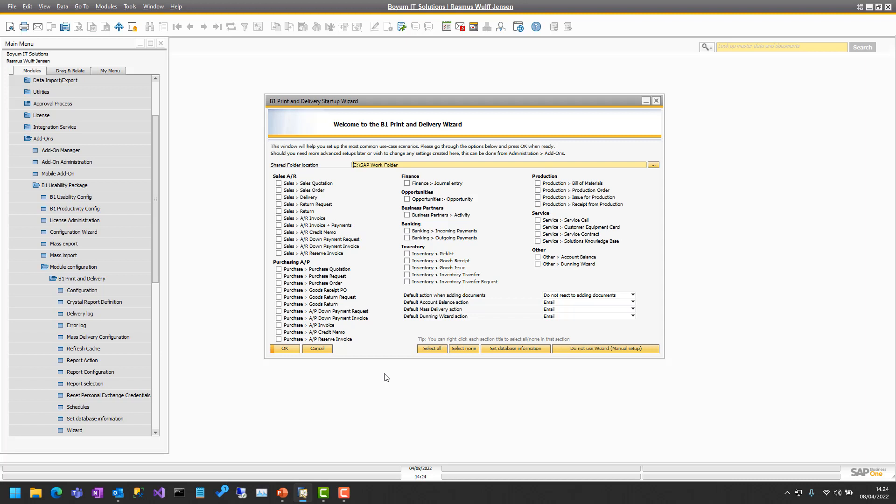
{"action": "mouse_move", "coordinate": [592, 269]}
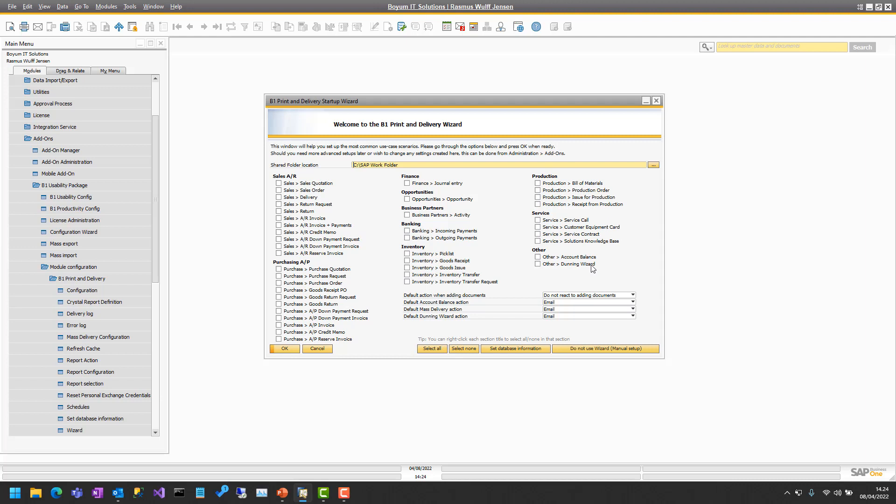
{"action": "mouse_move", "coordinate": [424, 359]}
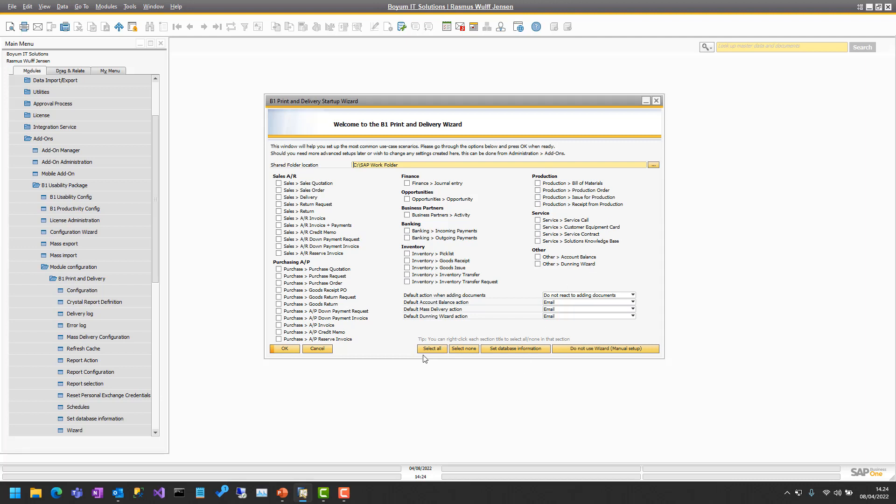
Clear all wizard scenarios, then tick only Sales Order and A/R Invoice
{"action": "left_click", "coordinate": [431, 349]}
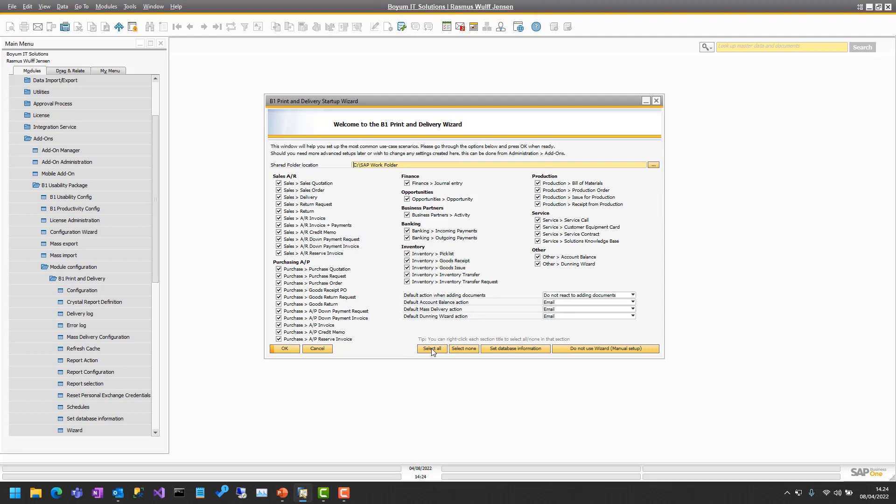
{"action": "mouse_move", "coordinate": [624, 483]}
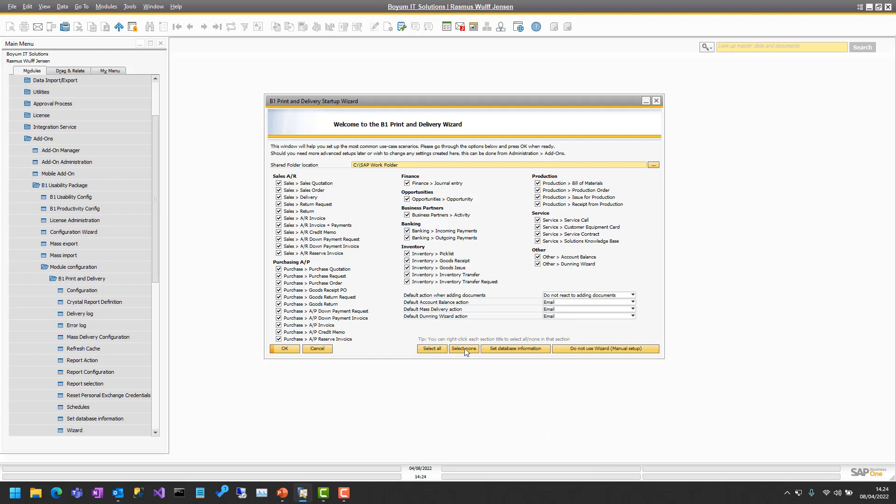
{"action": "left_click", "coordinate": [464, 348]}
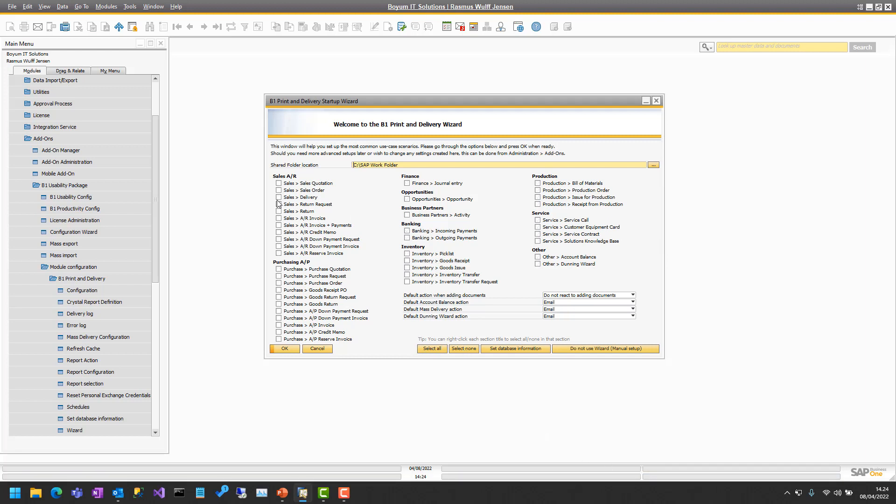
{"action": "left_click", "coordinate": [279, 190]}
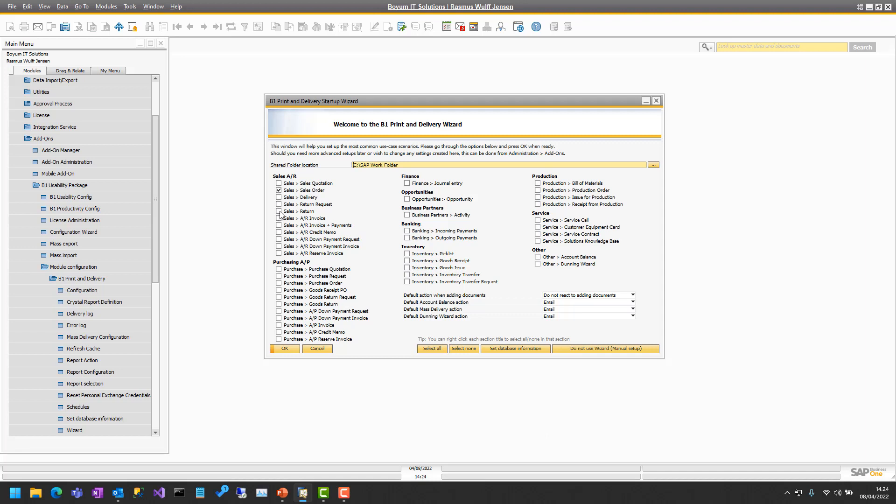
{"action": "left_click", "coordinate": [279, 218]}
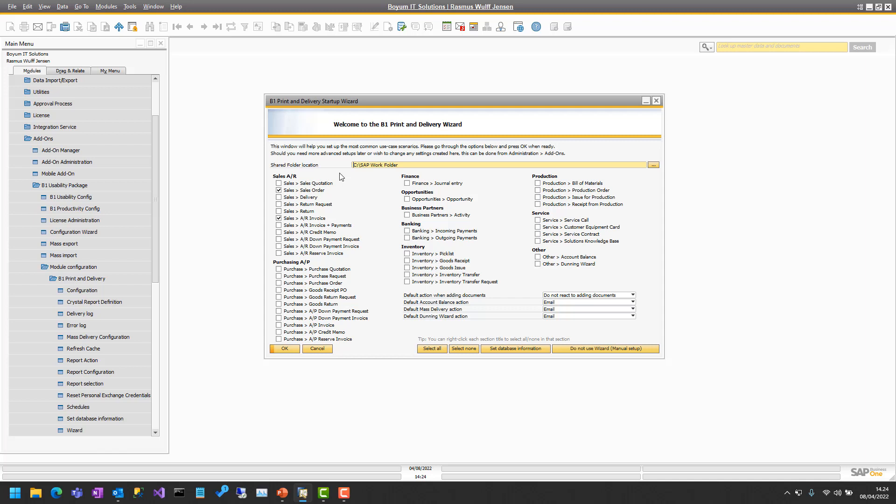
{"action": "mouse_move", "coordinate": [357, 227]}
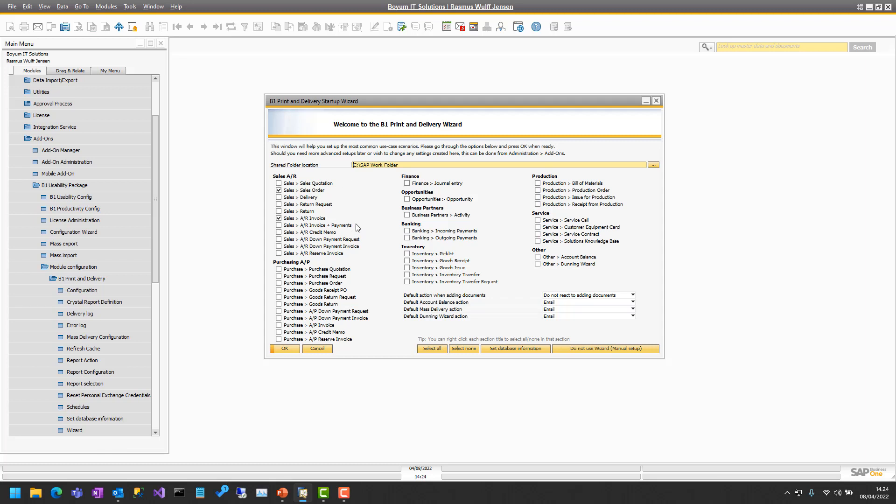
{"action": "mouse_move", "coordinate": [423, 259]}
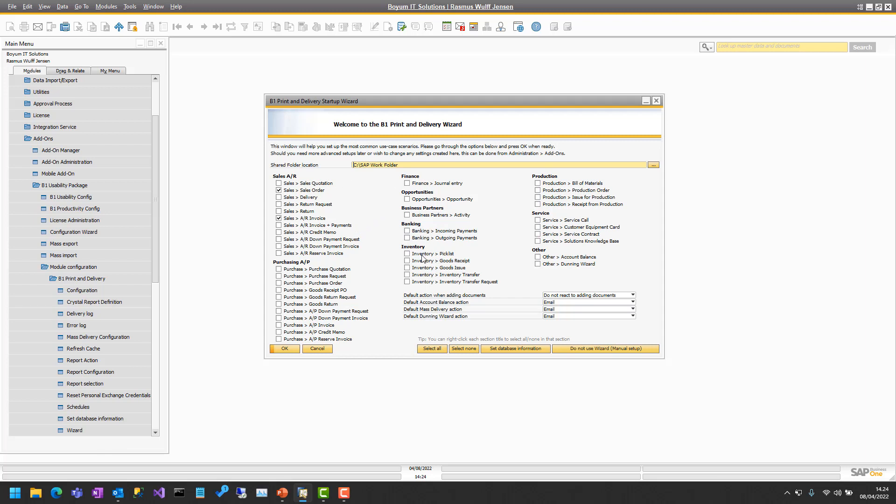
{"action": "left_click", "coordinate": [372, 165]}
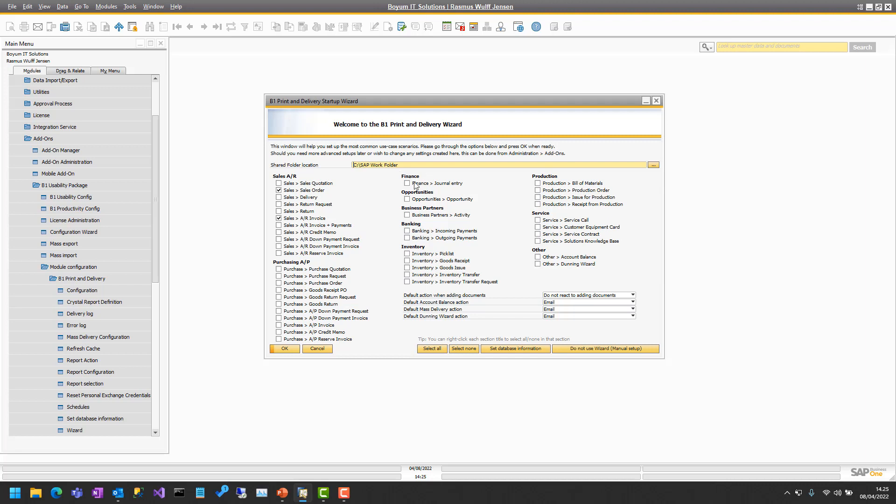
{"action": "mouse_move", "coordinate": [514, 353]}
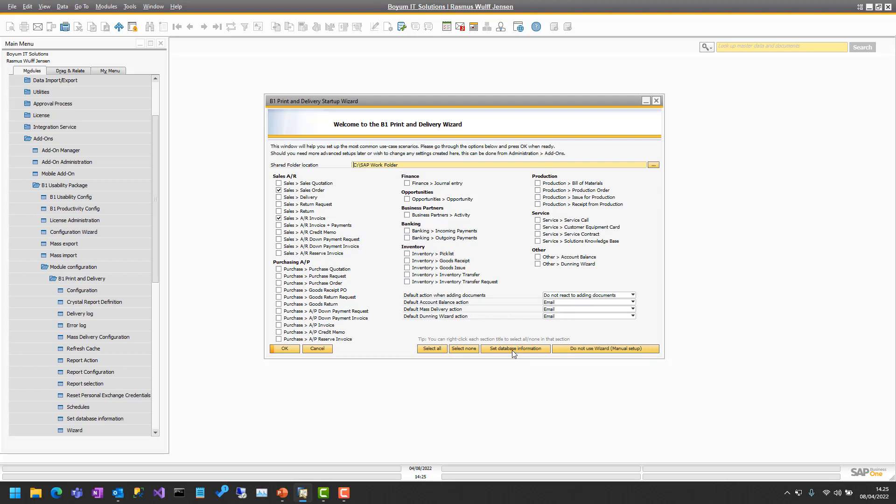
{"action": "left_click", "coordinate": [514, 348]}
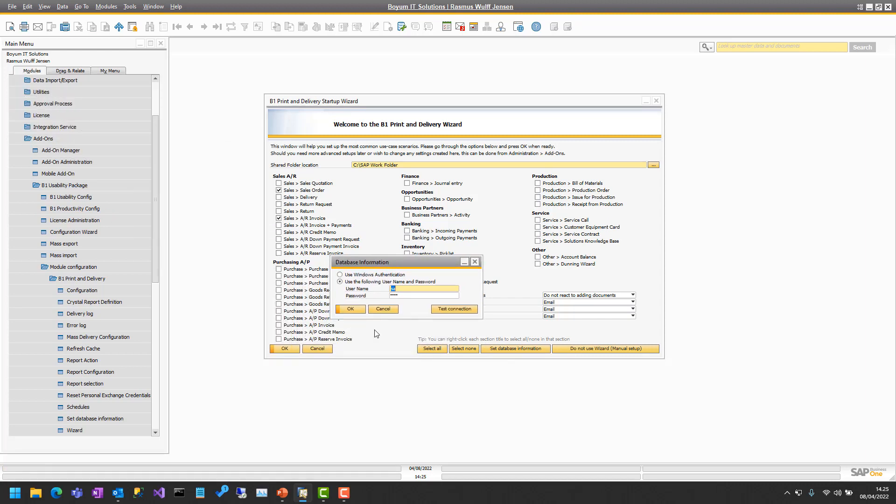
{"action": "left_click", "coordinate": [349, 309]}
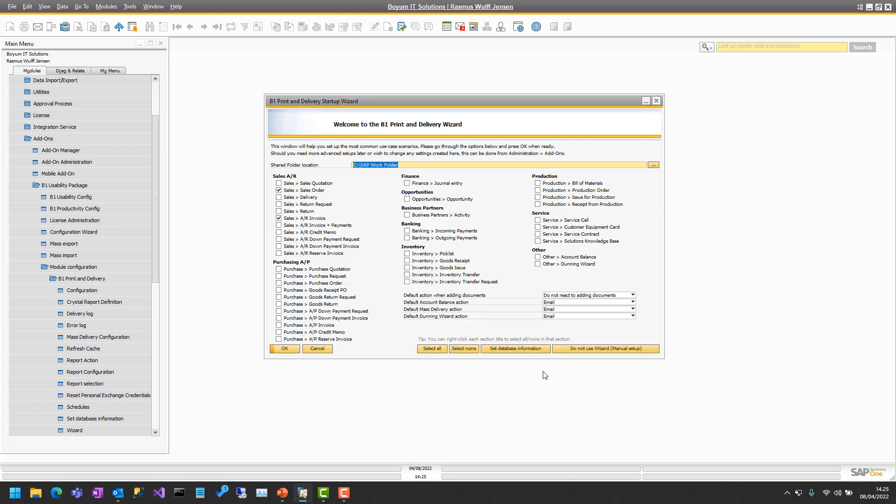
{"action": "mouse_move", "coordinate": [399, 456]}
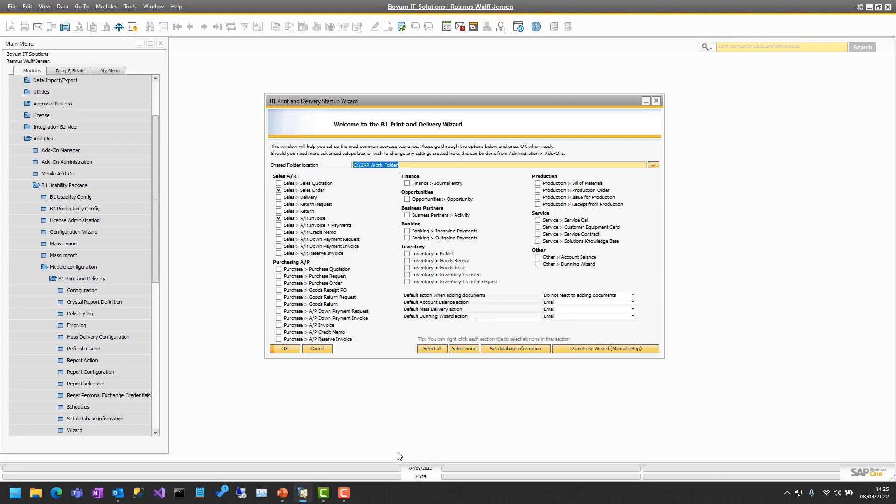
Also tick Goods Return Request, Incoming Payments, Service Call and Account Balance scenarios
{"action": "left_click", "coordinate": [279, 297]}
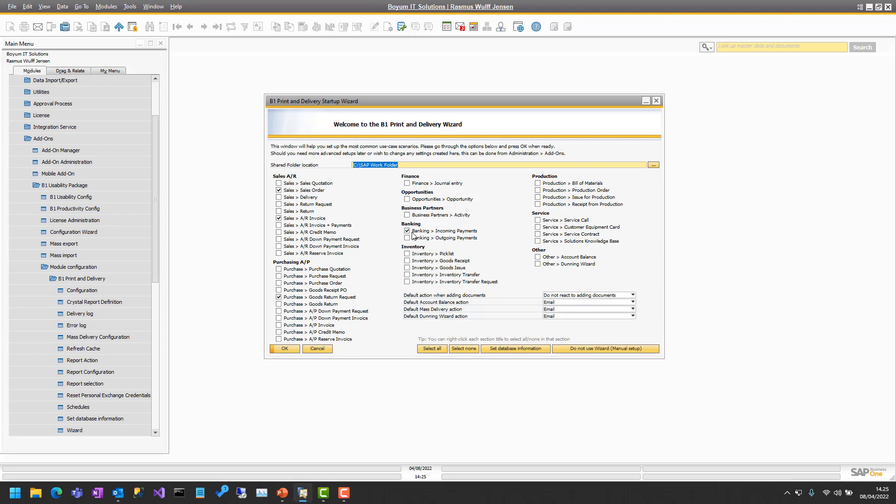
{"action": "left_click", "coordinate": [538, 220]}
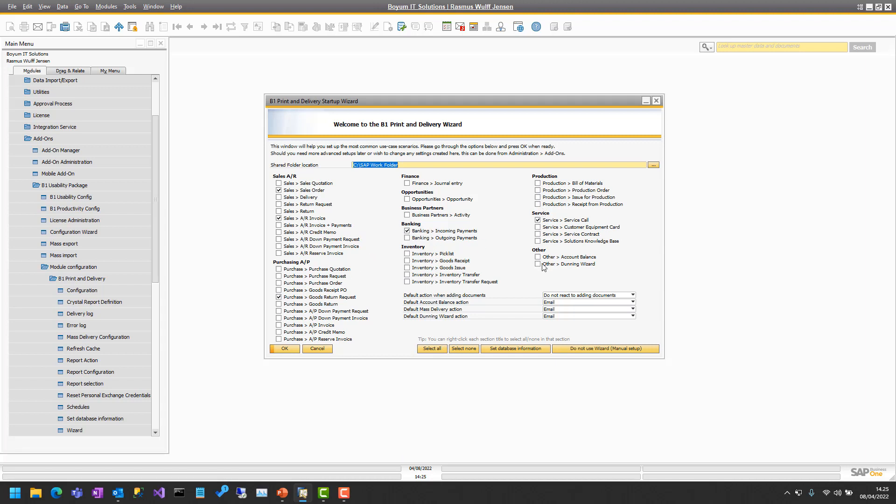
{"action": "left_click", "coordinate": [538, 257]}
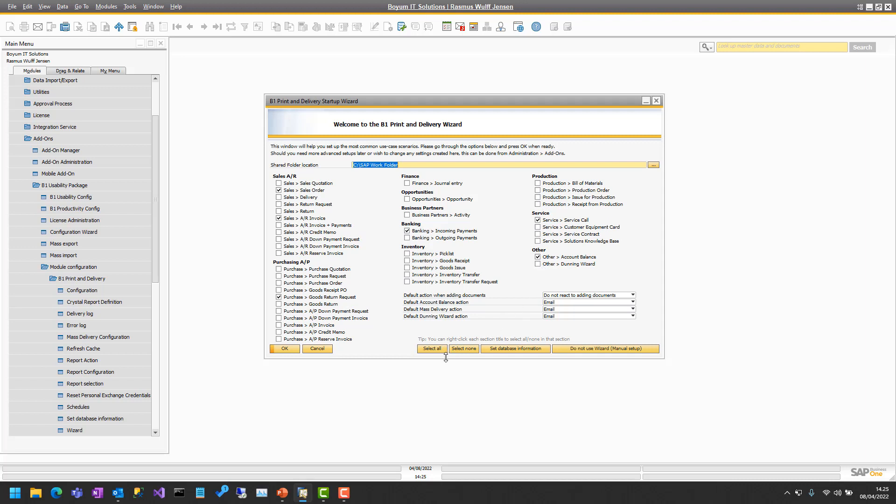
{"action": "mouse_move", "coordinate": [428, 349]}
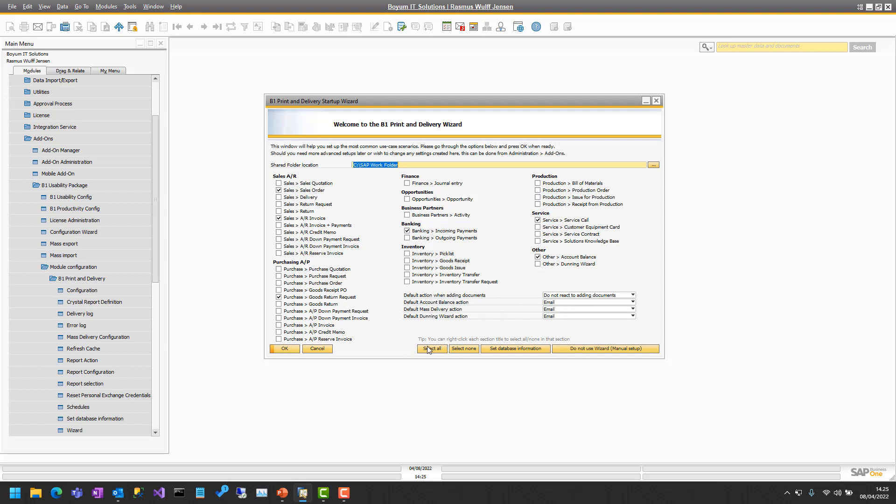
{"action": "mouse_move", "coordinate": [450, 331]}
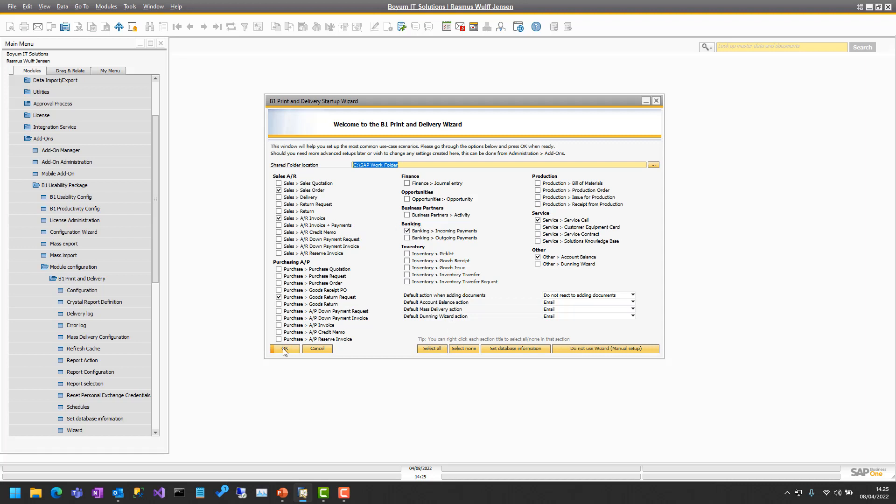
Confirm the wizard scenarios with OK and Yes, then dismiss the Wizard Completed message
{"action": "left_click", "coordinate": [283, 349]}
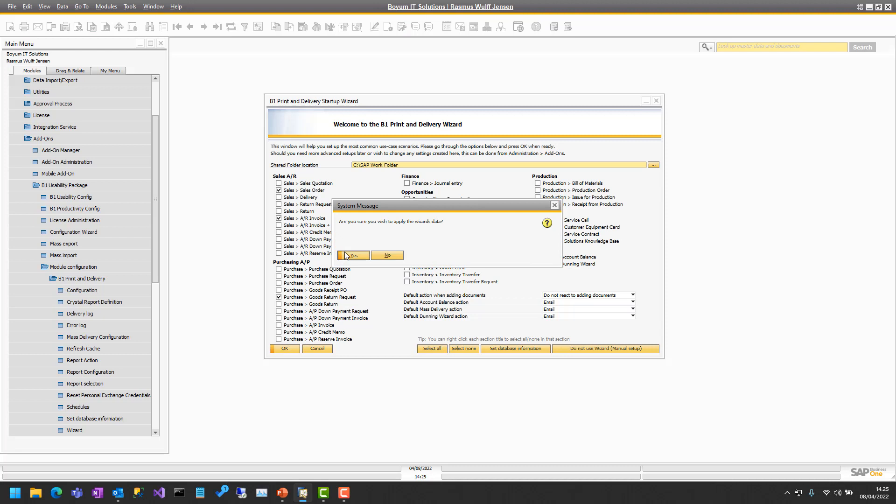
{"action": "left_click", "coordinate": [353, 255]}
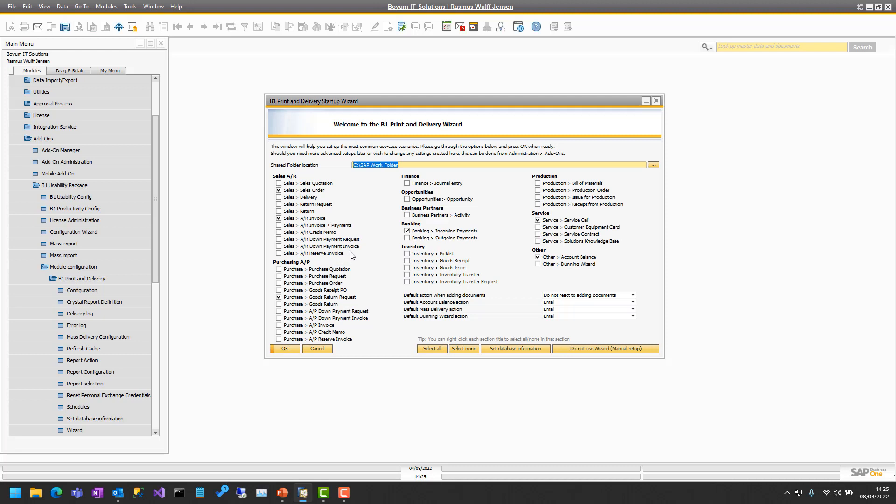
{"action": "left_click", "coordinate": [284, 349]}
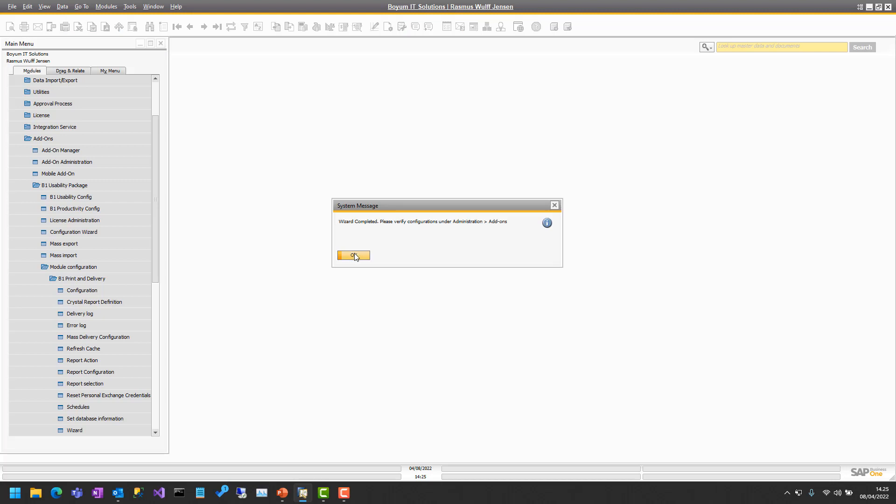
{"action": "left_click", "coordinate": [354, 256]}
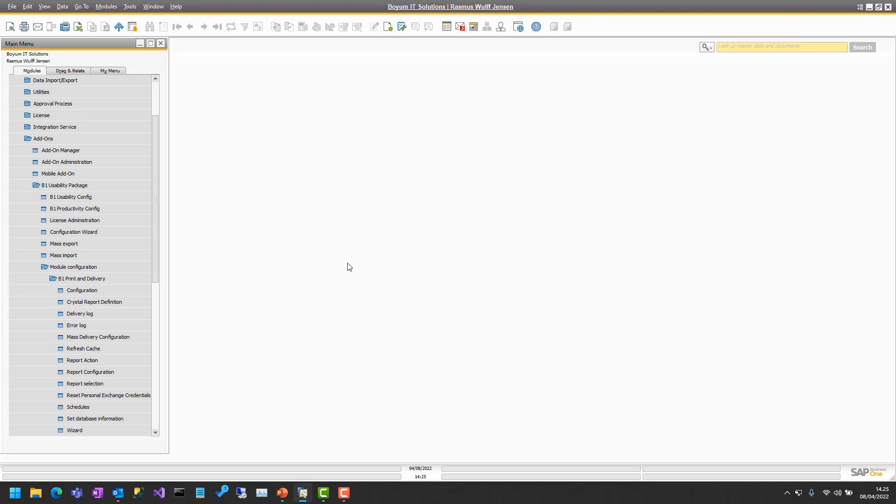
{"action": "left_click", "coordinate": [73, 232]}
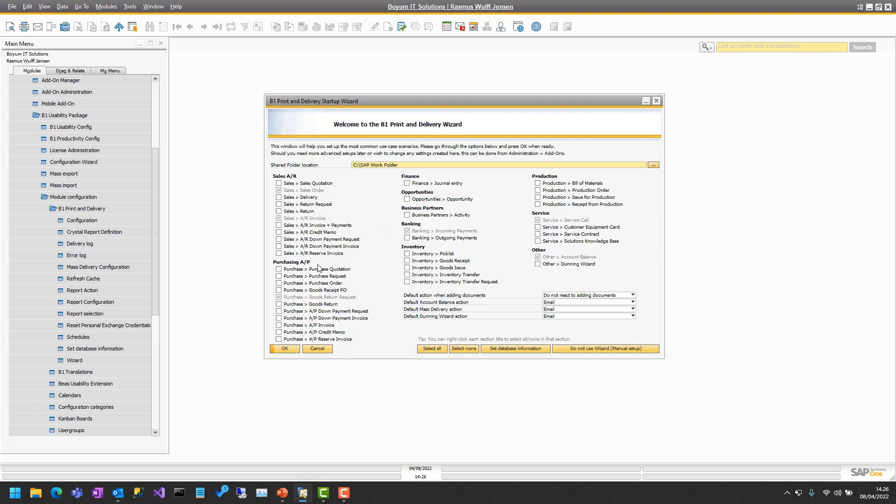
{"action": "mouse_move", "coordinate": [355, 244]}
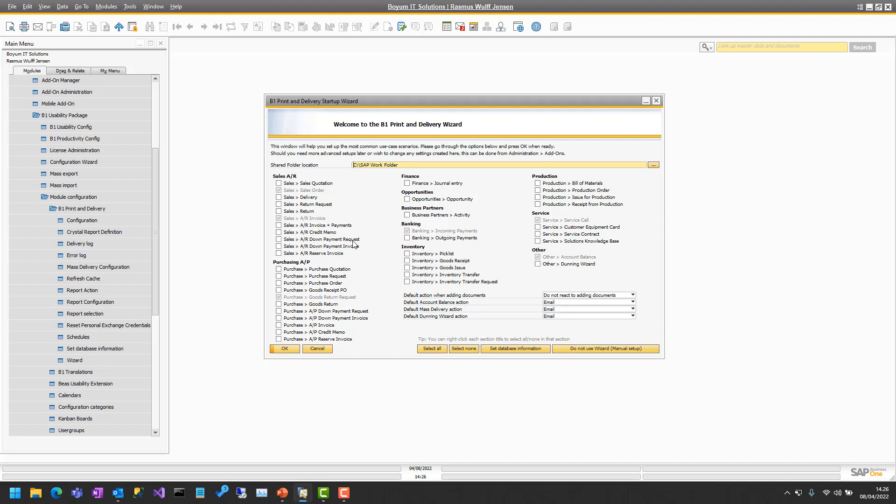
{"action": "mouse_move", "coordinate": [335, 328]}
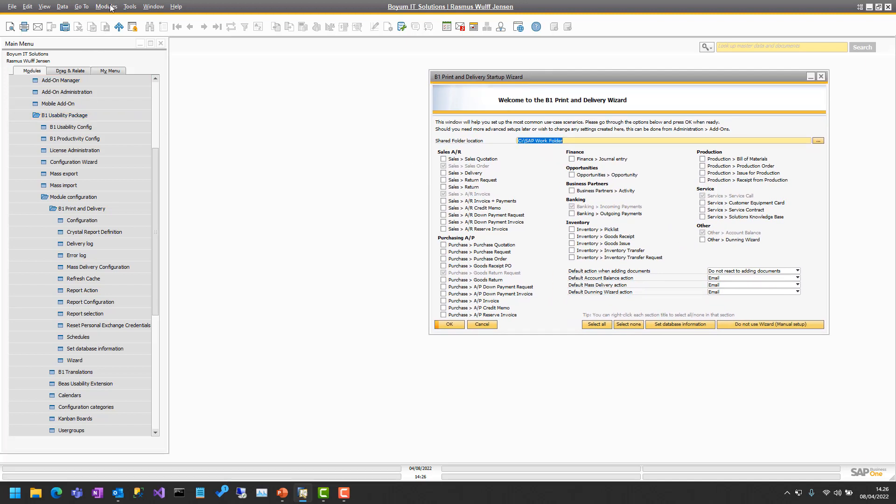
Open a Sales Order from the Modules > Sales - A/R menu
{"action": "left_click", "coordinate": [106, 6]}
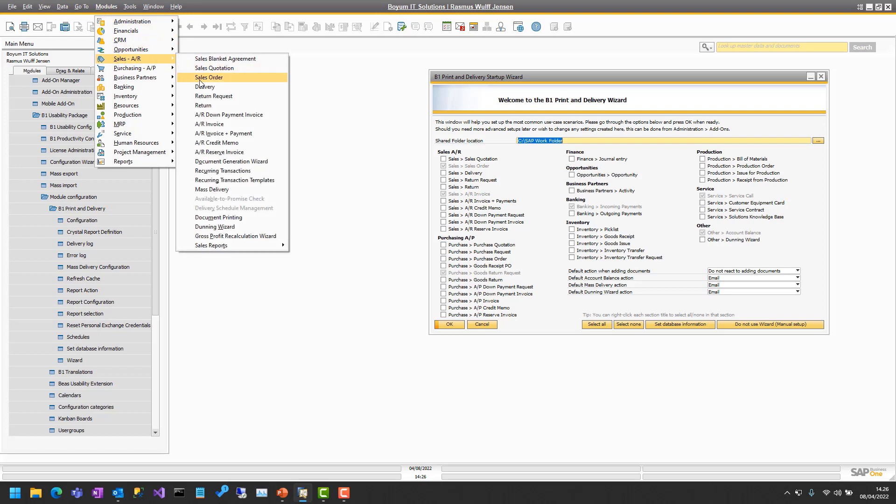
{"action": "left_click", "coordinate": [208, 77]}
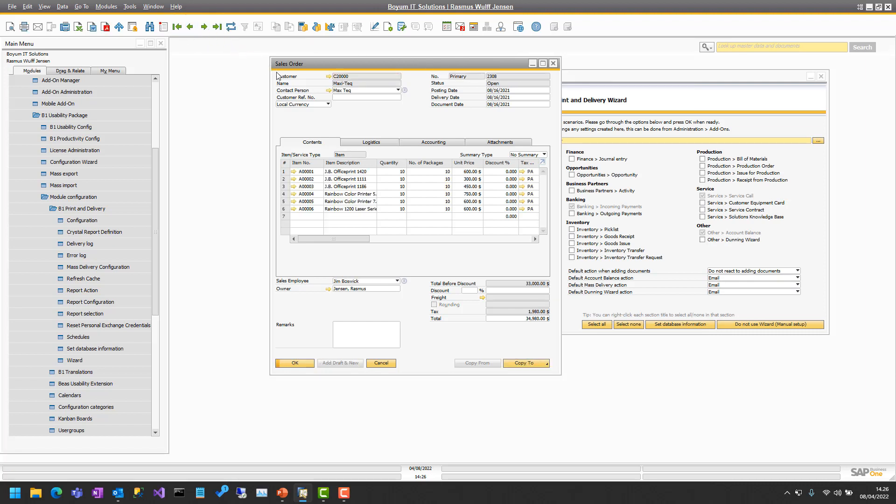
{"action": "mouse_move", "coordinate": [389, 118]}
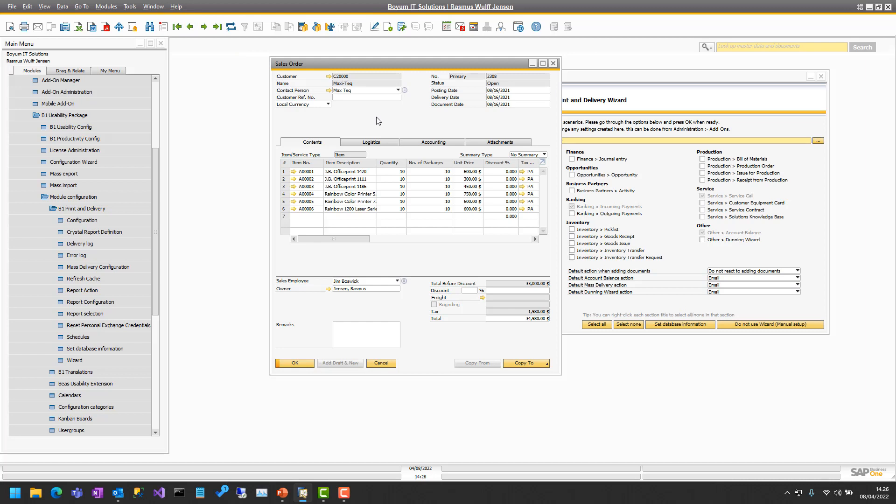
{"action": "right_click", "coordinate": [377, 120]}
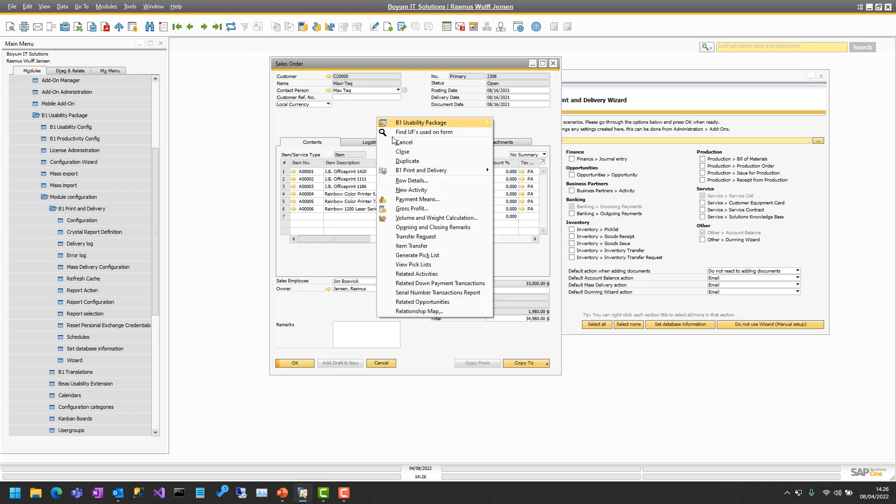
{"action": "mouse_move", "coordinate": [421, 171]}
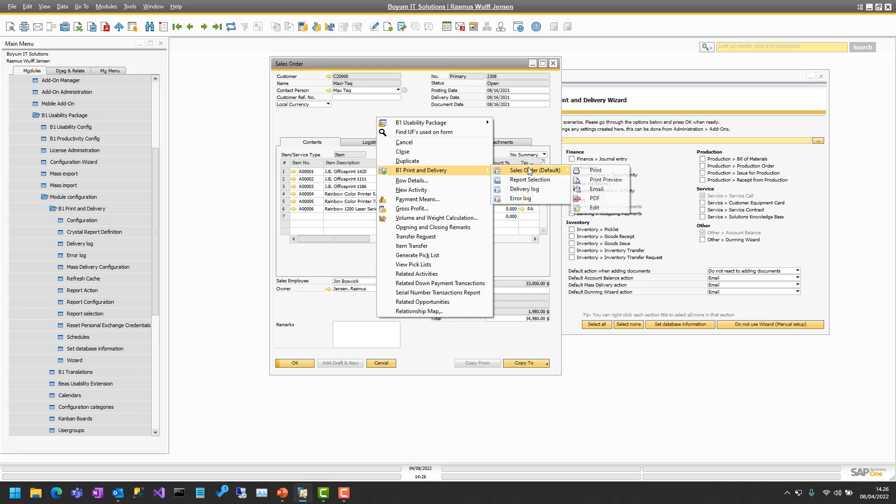
{"action": "mouse_move", "coordinate": [596, 189]}
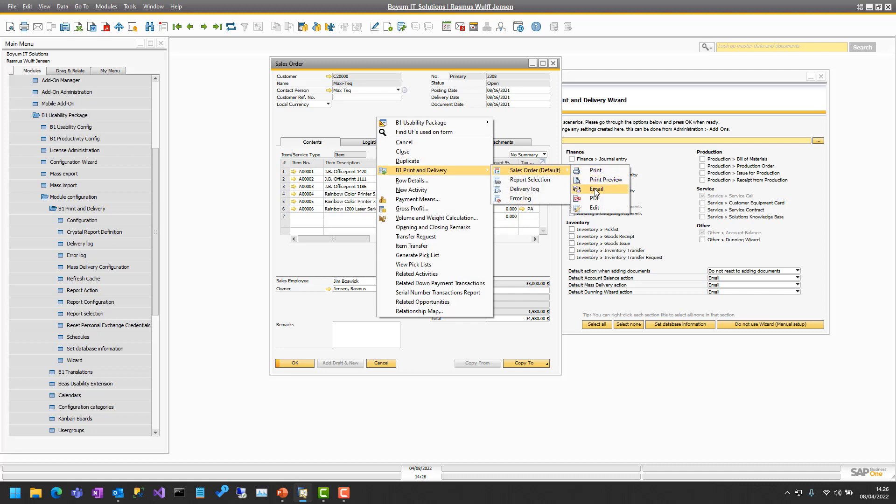
{"action": "mouse_move", "coordinate": [596, 198]}
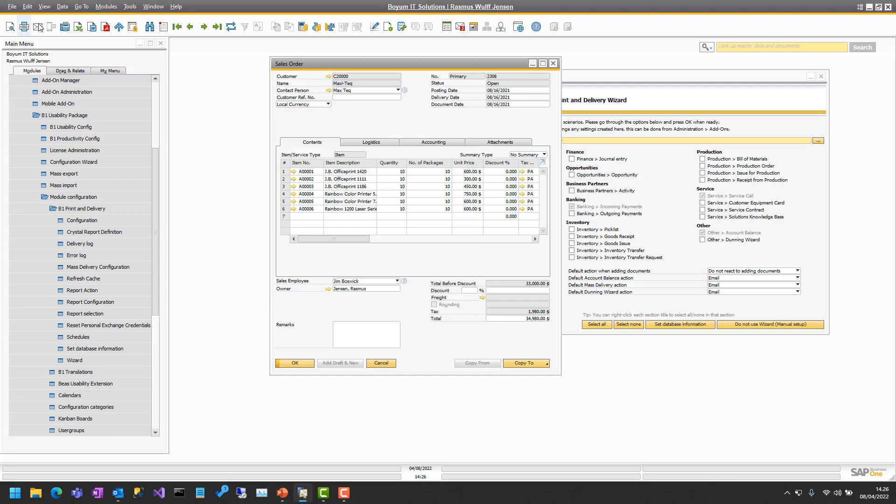
{"action": "mouse_move", "coordinate": [11, 26]}
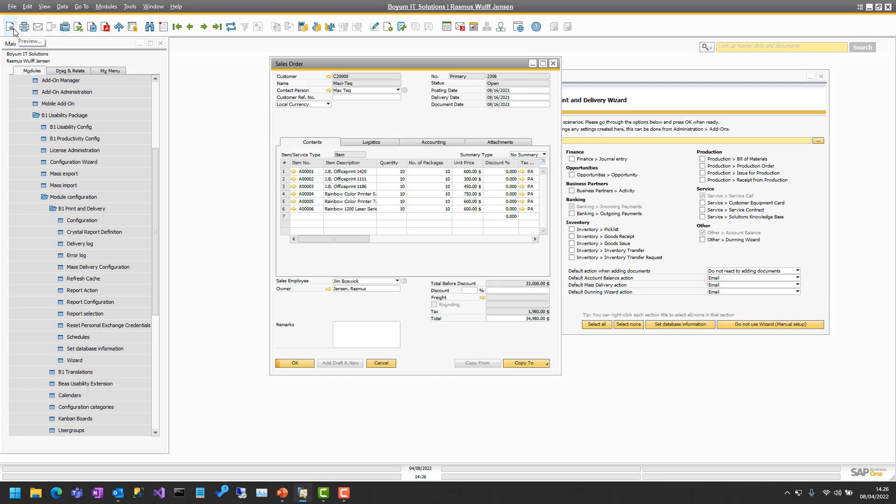
{"action": "left_click", "coordinate": [11, 26]}
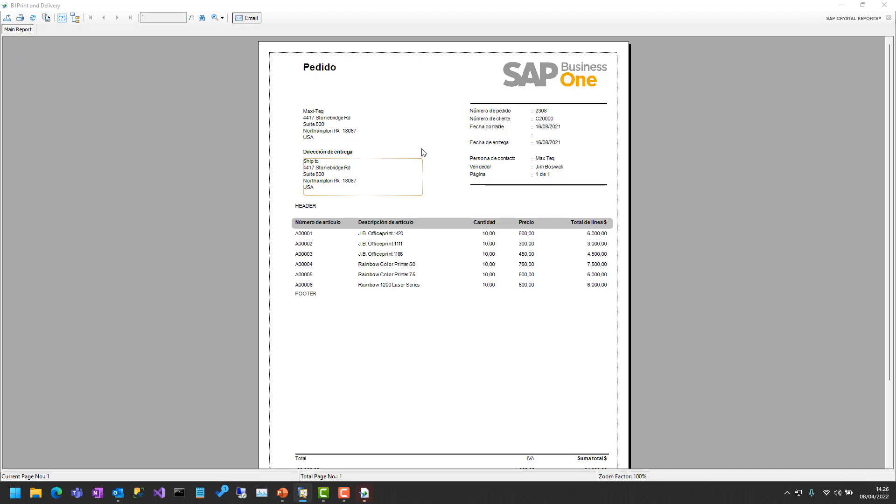
{"action": "mouse_move", "coordinate": [639, 204]}
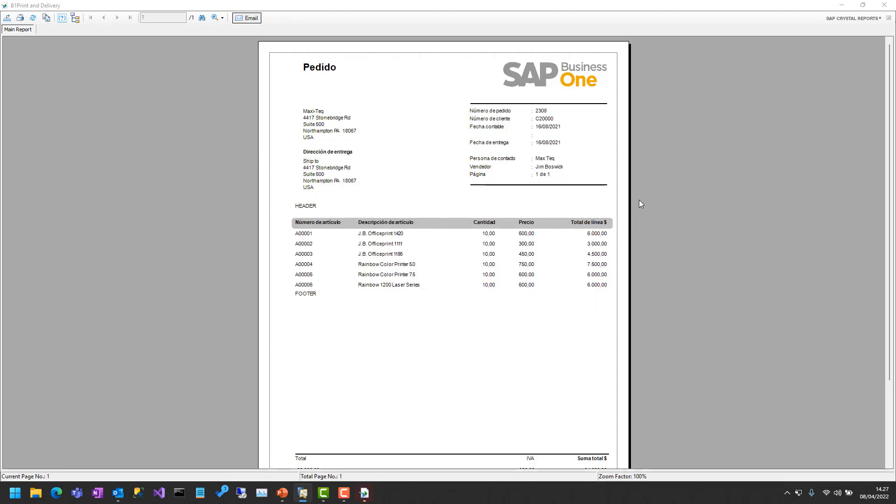
{"action": "mouse_move", "coordinate": [889, 5]}
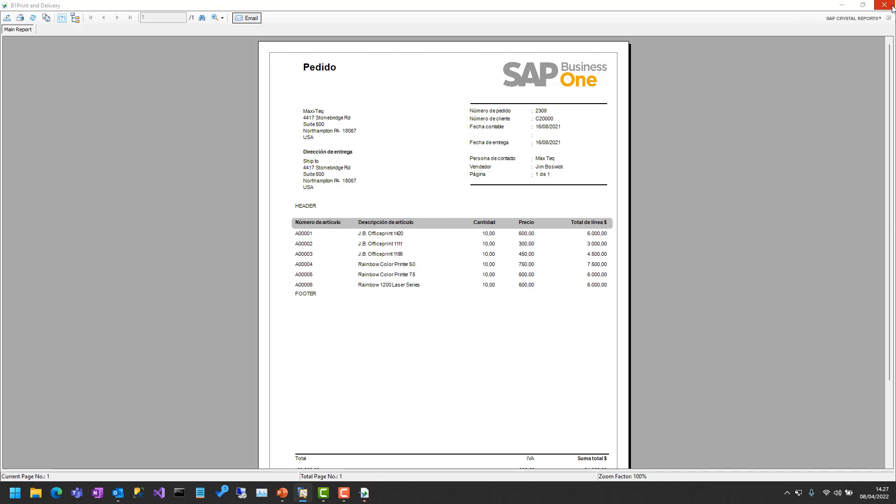
{"action": "left_click", "coordinate": [890, 5]}
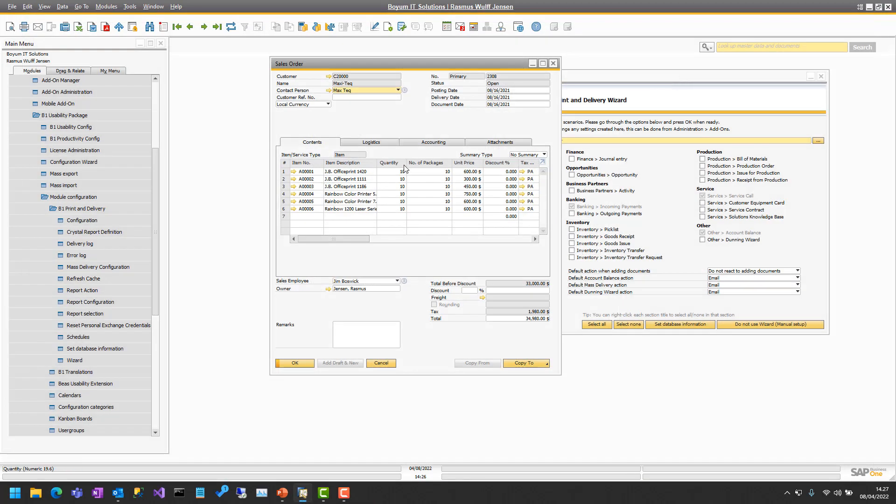
Set order 2308's Logistics language to English and update the order
{"action": "left_click", "coordinate": [371, 142]}
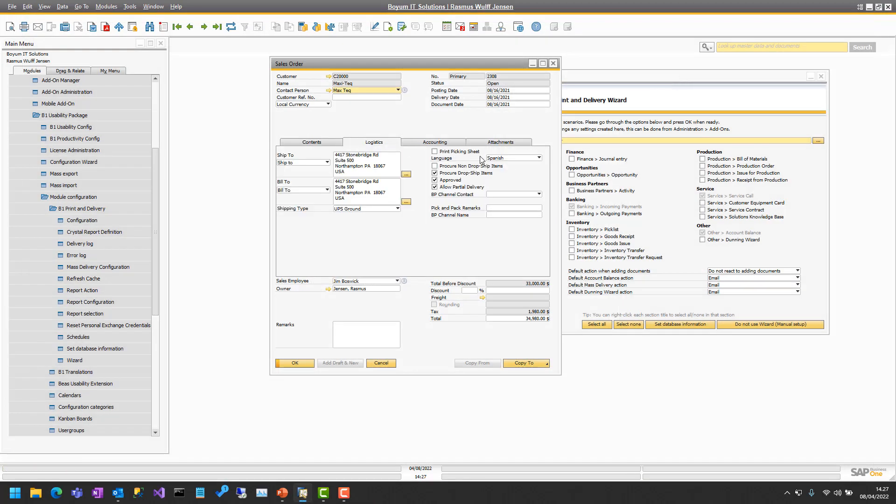
{"action": "left_click", "coordinate": [537, 158]}
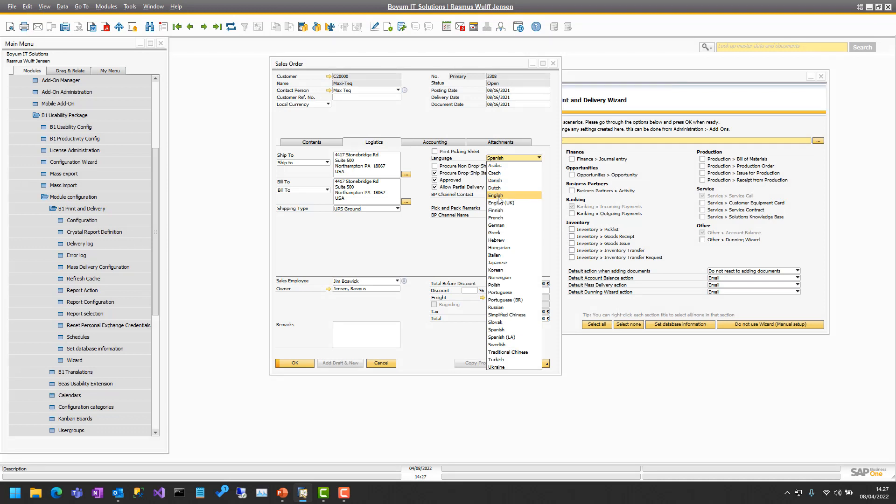
{"action": "left_click", "coordinate": [496, 195]}
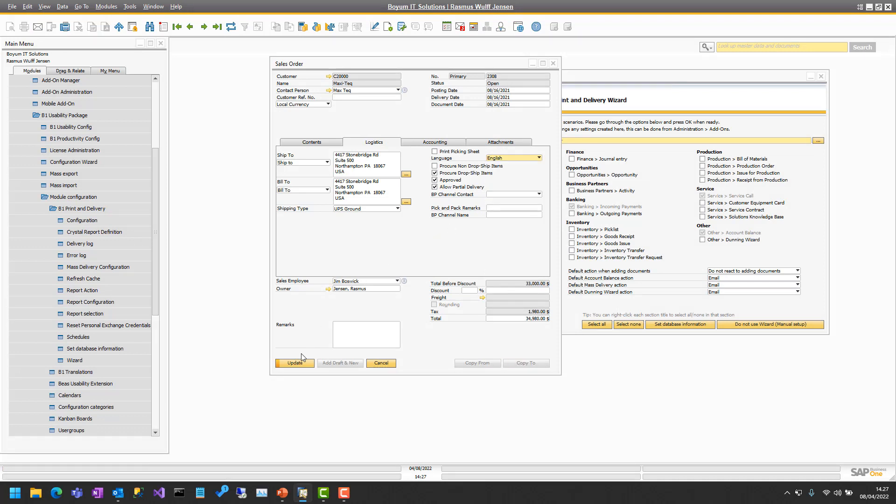
{"action": "left_click", "coordinate": [295, 363]}
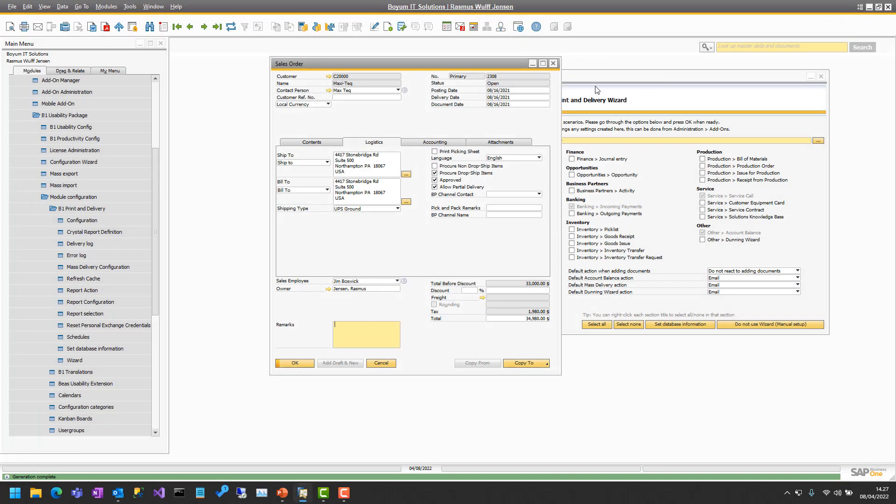
Email the sales order and check the 'Sales Order - 2308' draft in Outlook
{"action": "left_click", "coordinate": [38, 26]}
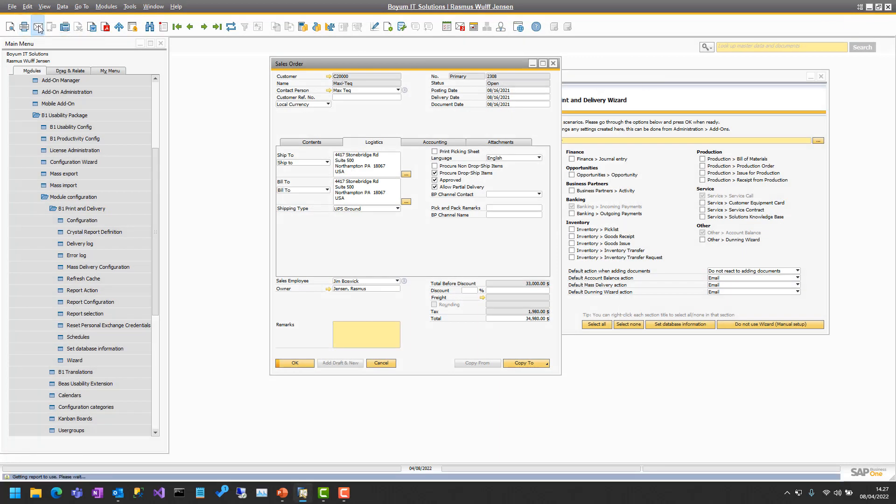
{"action": "left_click", "coordinate": [37, 27]}
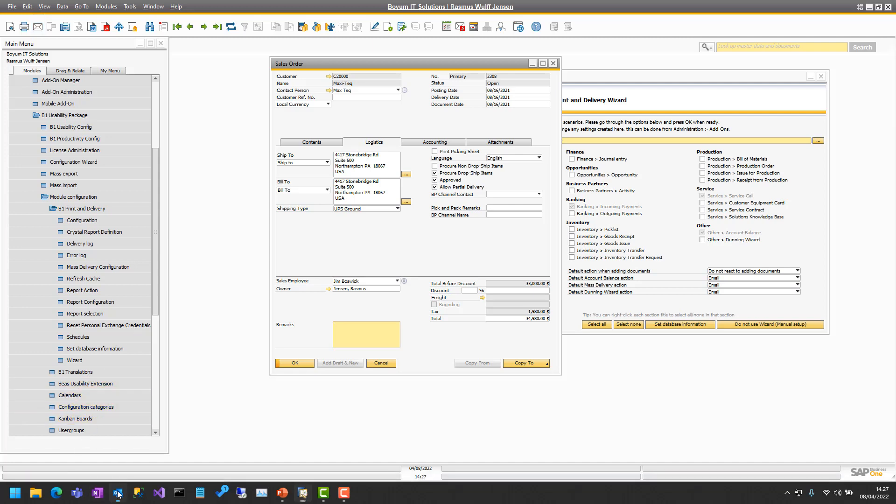
{"action": "left_click", "coordinate": [117, 493]}
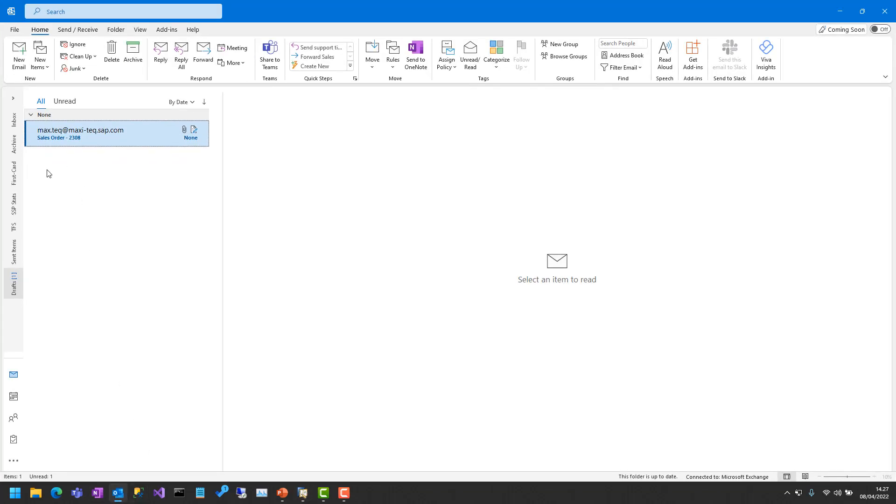
Review the Sales Order - 2308 Outlook draft and its attached PDF, then return to SAP
{"action": "left_click", "coordinate": [80, 133]}
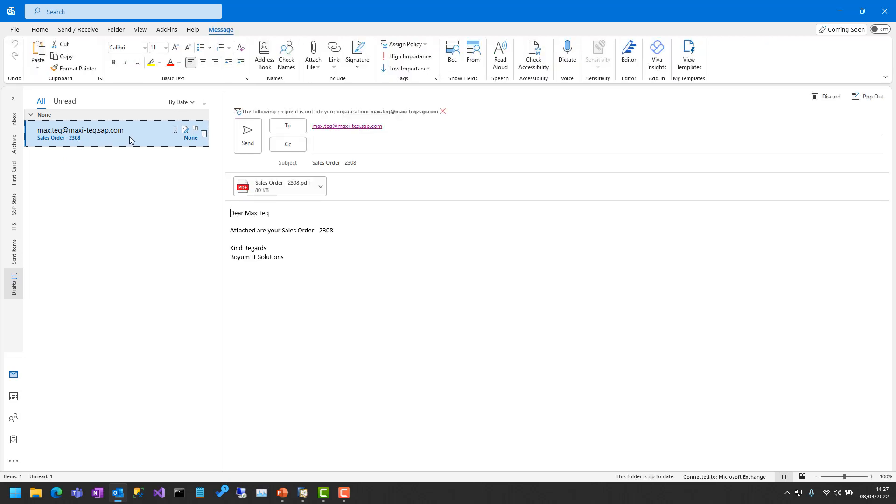
{"action": "double_click", "coordinate": [279, 186]}
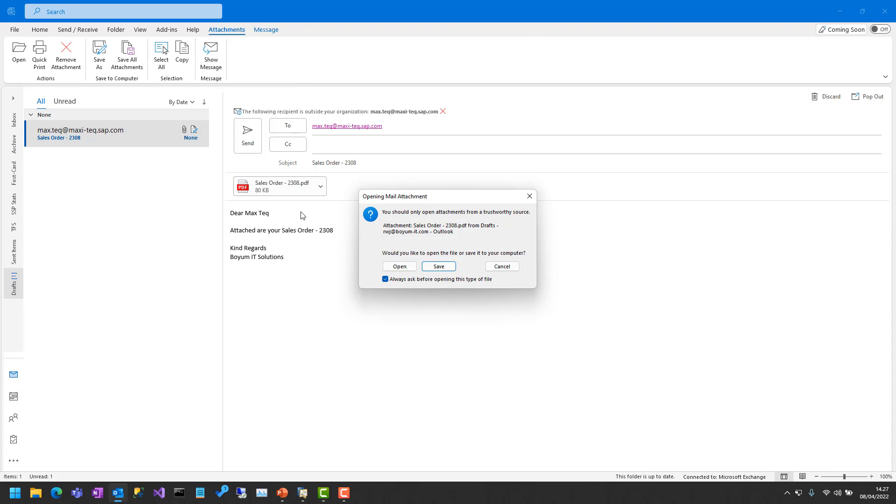
{"action": "left_click", "coordinate": [501, 265]}
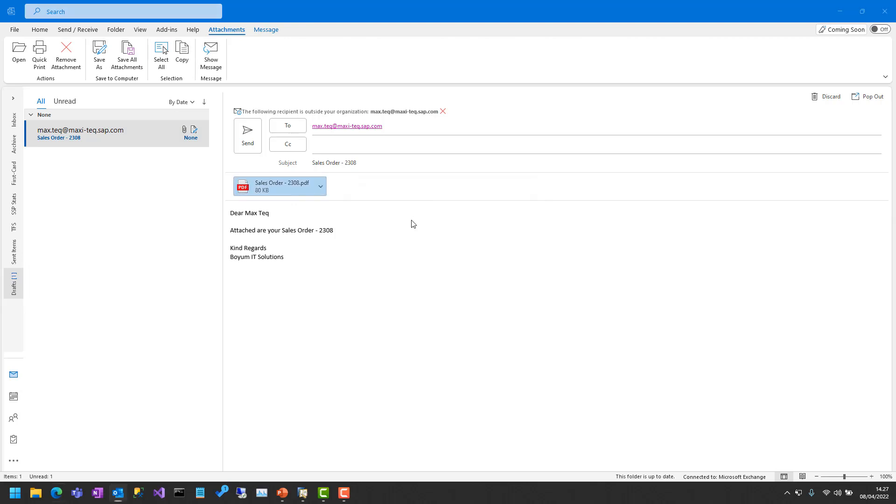
{"action": "double_click", "coordinate": [279, 185]}
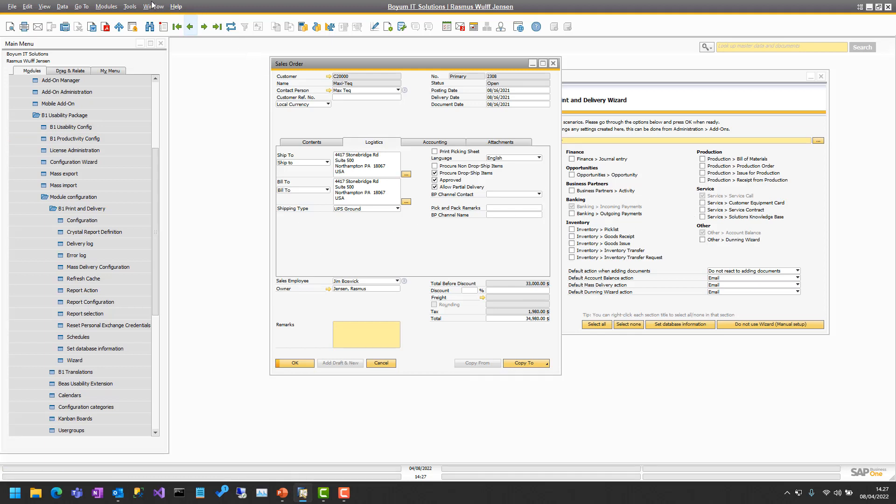
{"action": "left_click", "coordinate": [107, 6]}
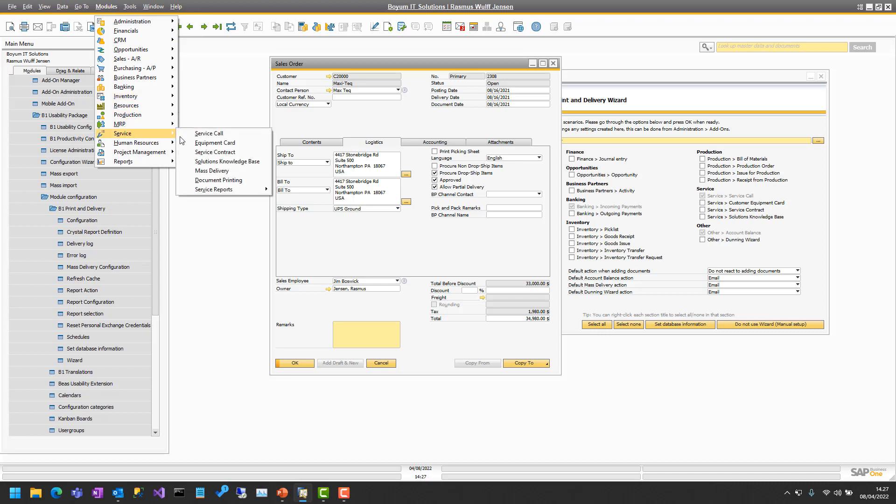
{"action": "left_click", "coordinate": [209, 133]}
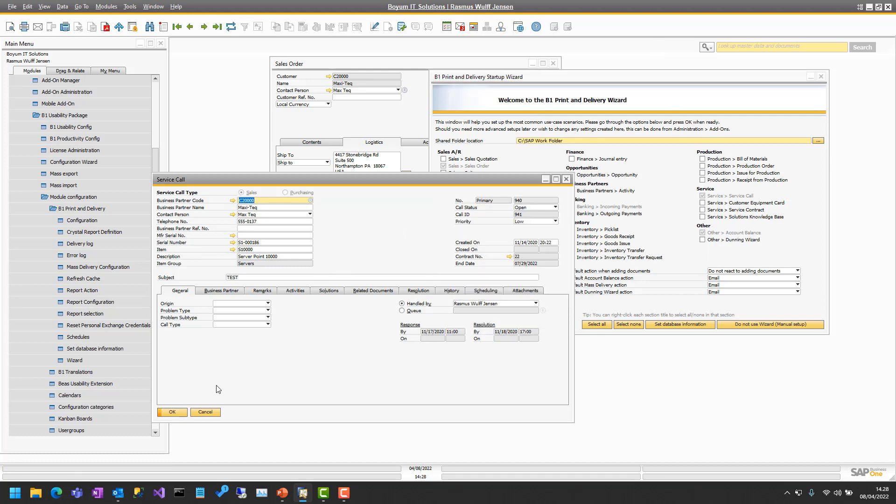
{"action": "left_click", "coordinate": [205, 413]}
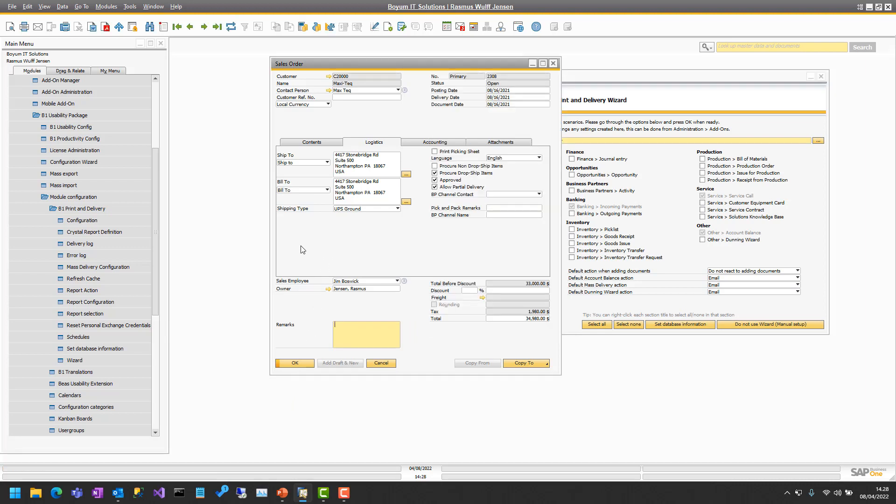
{"action": "mouse_move", "coordinate": [209, 200]}
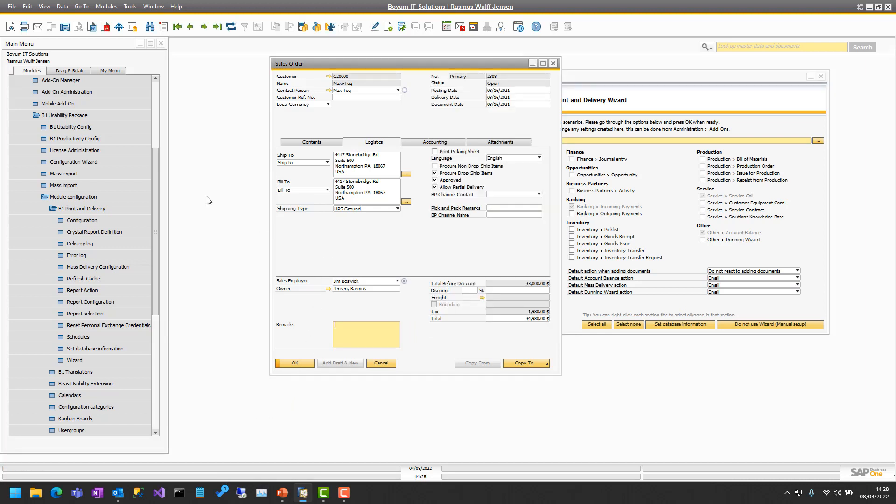
Open Sales - A/R Mass Delivery for A/R Invoice documents and list the 1595 matches
{"action": "left_click", "coordinate": [74, 197]}
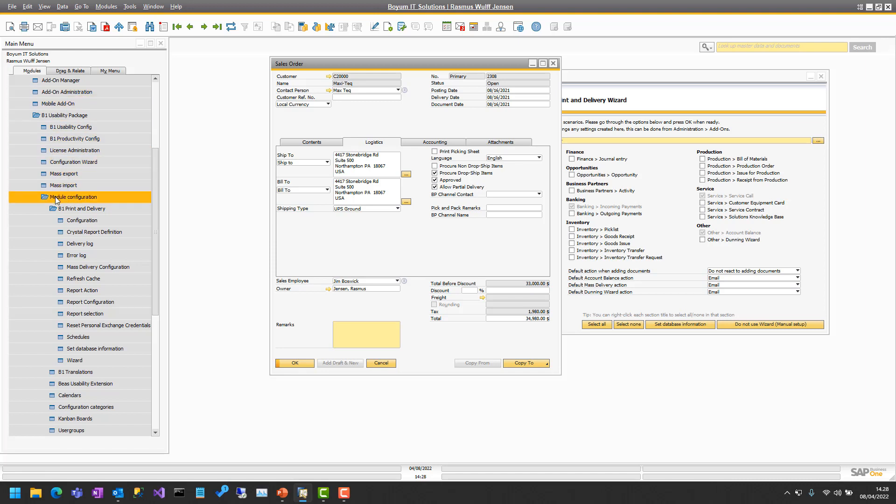
{"action": "left_click", "coordinate": [56, 197]}
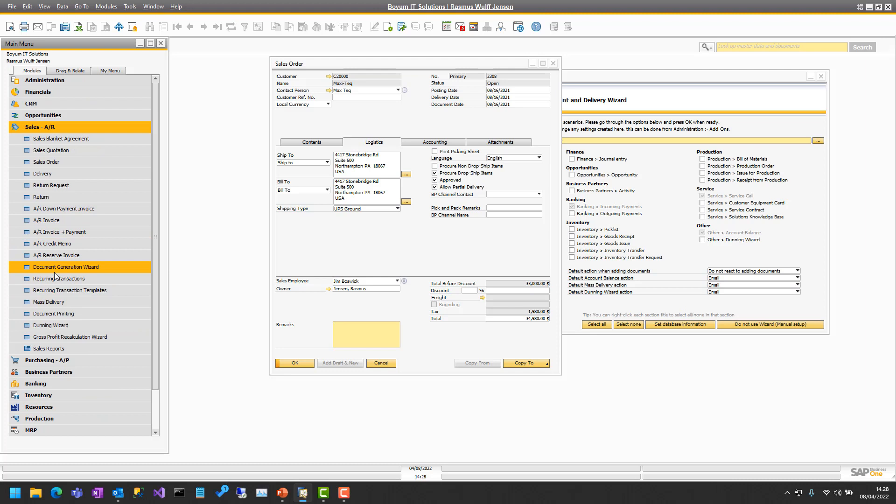
{"action": "left_click", "coordinate": [51, 302]}
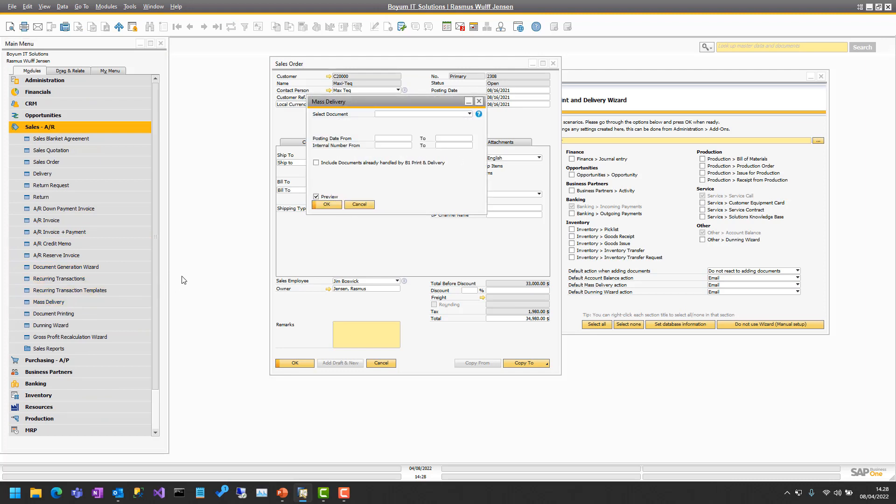
{"action": "left_click", "coordinate": [453, 114]}
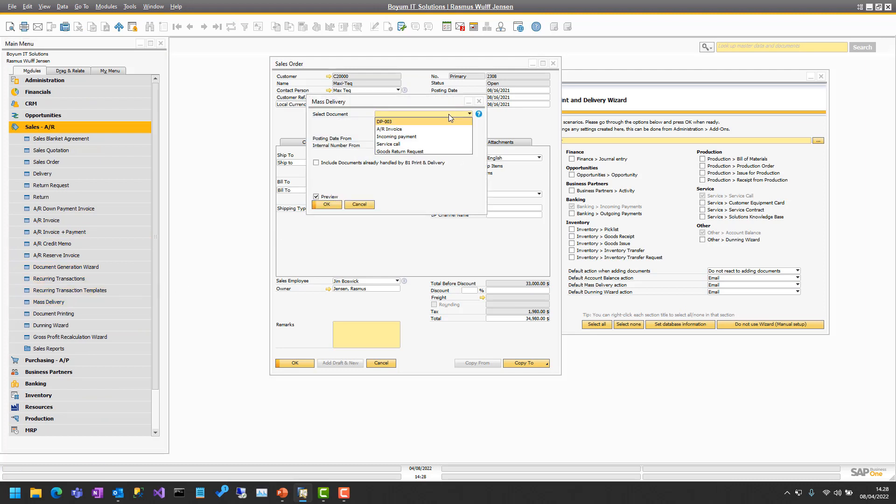
{"action": "left_click", "coordinate": [389, 129]}
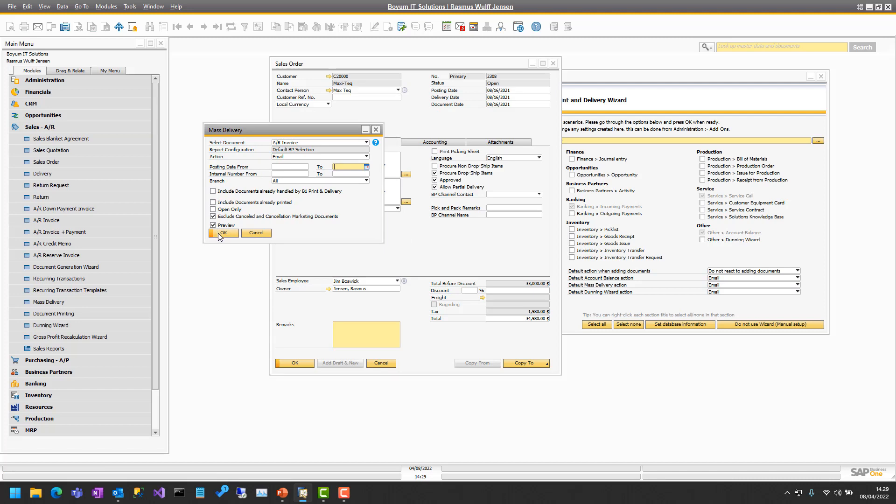
{"action": "left_click", "coordinate": [221, 233]}
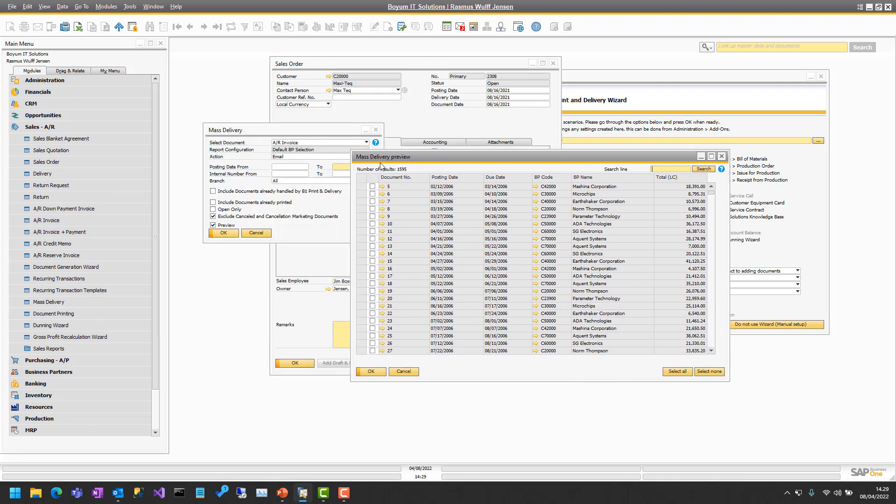
{"action": "mouse_move", "coordinate": [346, 207]}
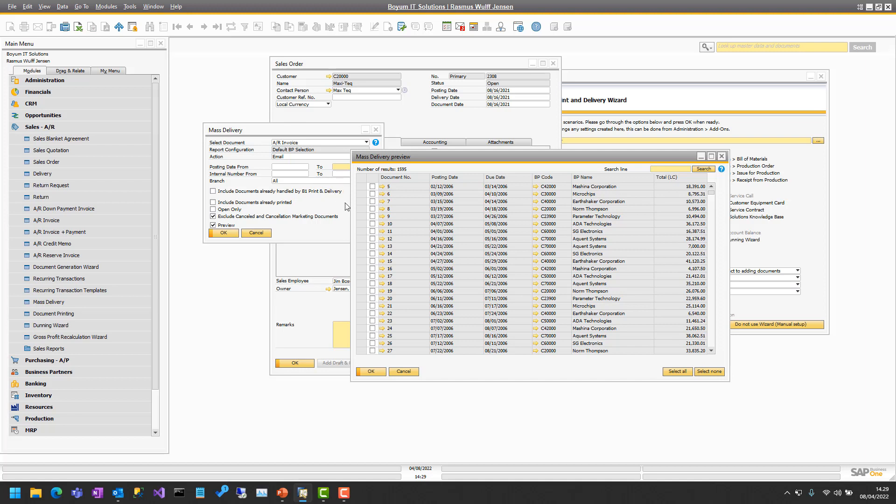
{"action": "mouse_move", "coordinate": [369, 200]}
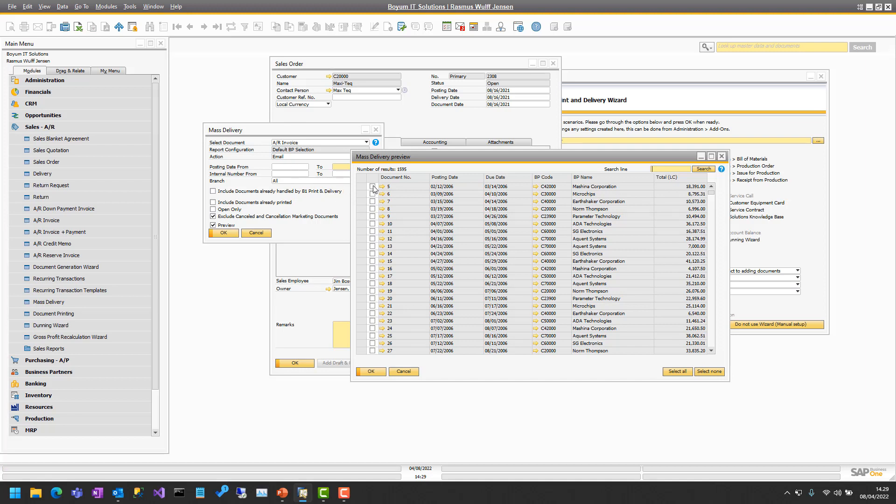
Create email drafts for A/R invoices 5, 6 and 7, then switch to Outlook
{"action": "left_click", "coordinate": [372, 186]}
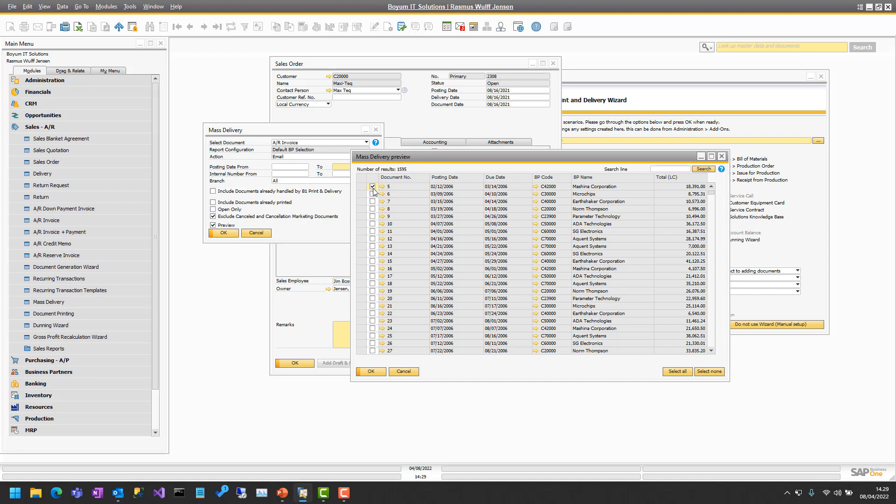
{"action": "left_click", "coordinate": [372, 197]}
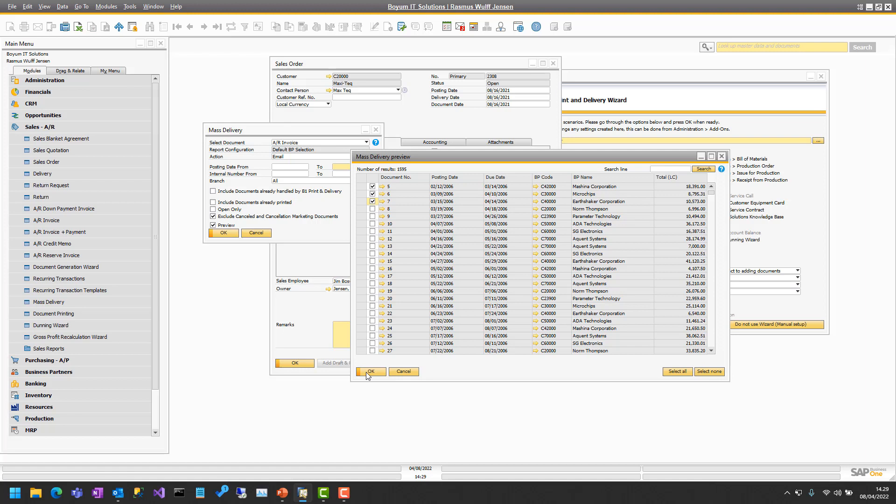
{"action": "mouse_move", "coordinate": [278, 162]}
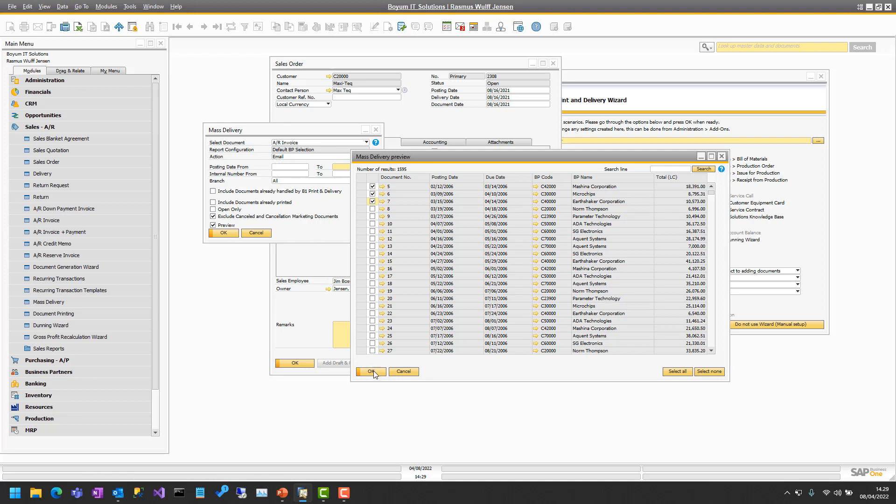
{"action": "left_click", "coordinate": [370, 371]}
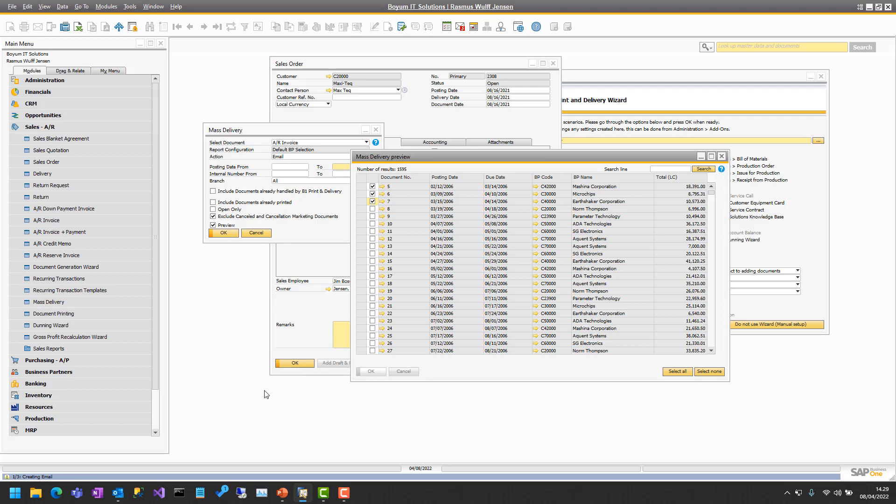
{"action": "left_click", "coordinate": [371, 372]}
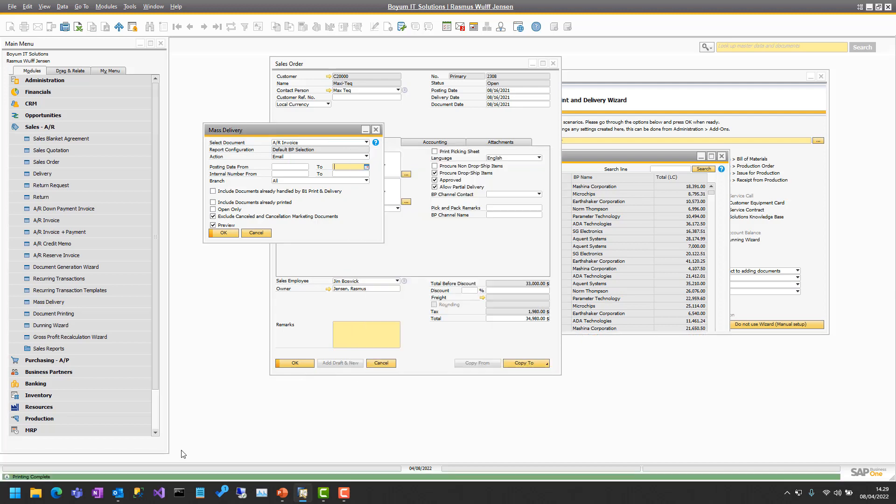
{"action": "left_click", "coordinate": [117, 492]}
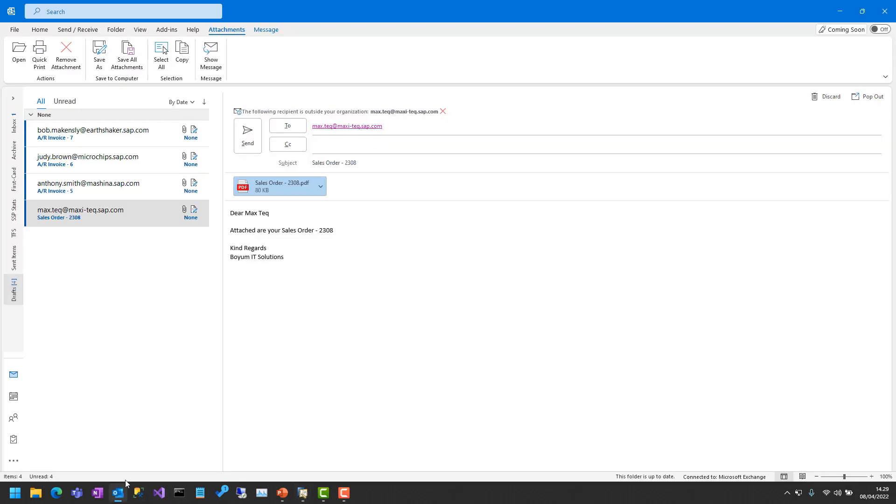
{"action": "mouse_move", "coordinate": [94, 133]}
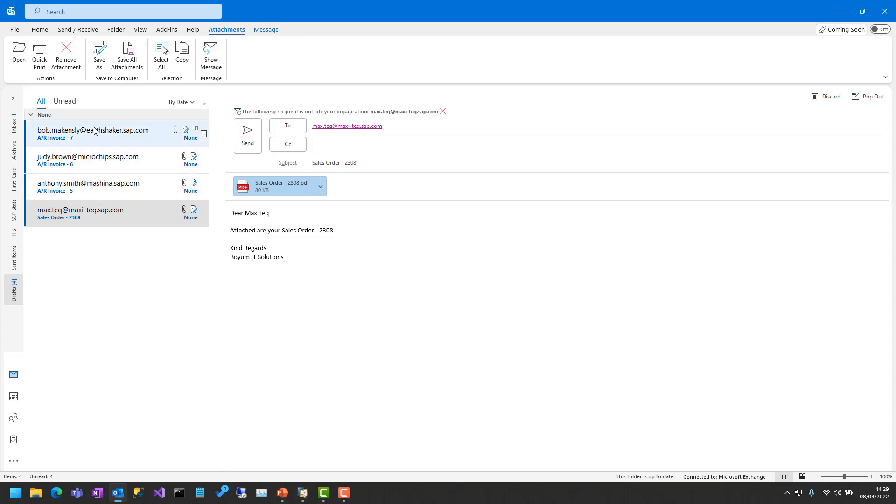
{"action": "mouse_move", "coordinate": [88, 186]}
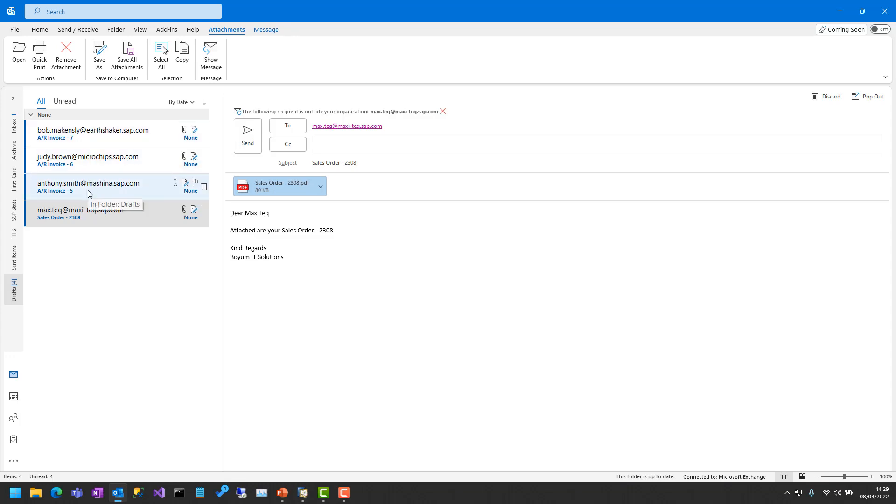
View the A/R Invoice 5 draft with its PDF, then return to SAP
{"action": "left_click", "coordinate": [89, 186]}
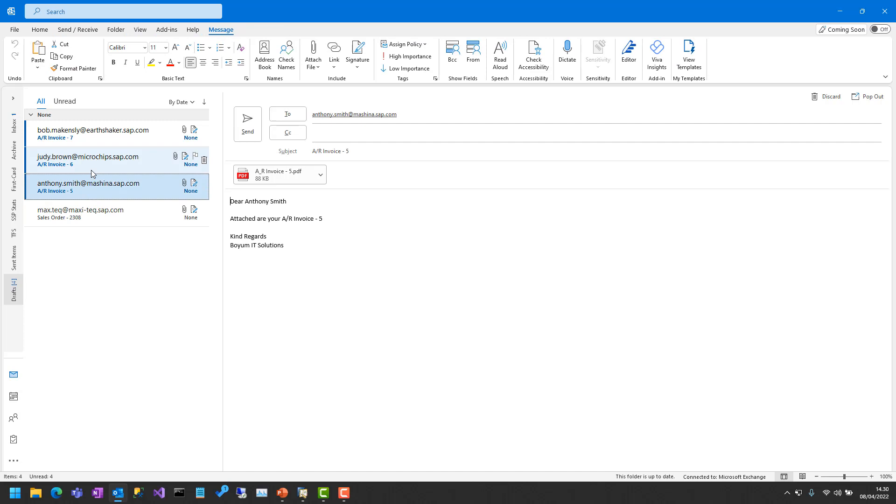
{"action": "left_click", "coordinate": [91, 133]}
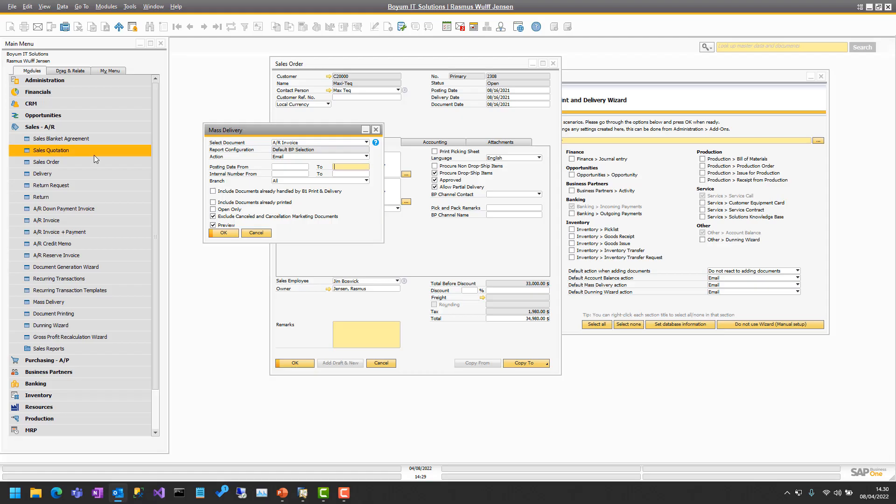
Open Print and Delivery Schedules via Administration > Add-Ons and name the new schedule 'Invoice'
{"action": "left_click", "coordinate": [38, 126]}
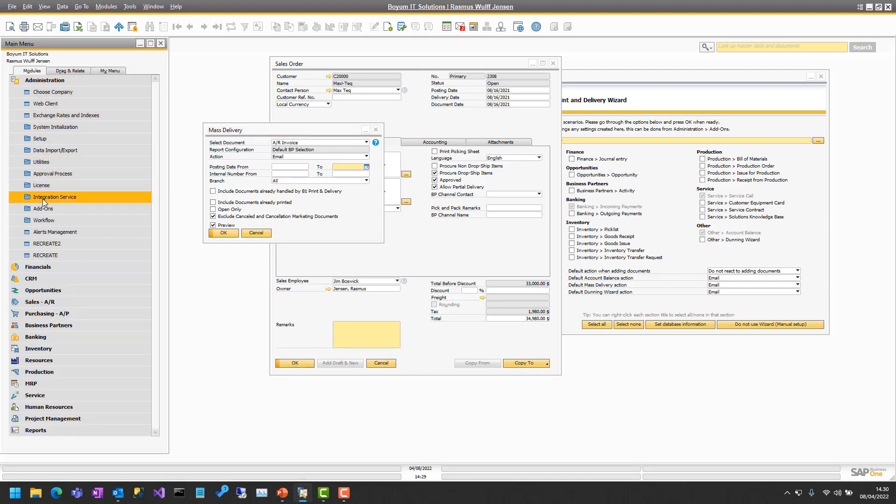
{"action": "left_click", "coordinate": [43, 208]}
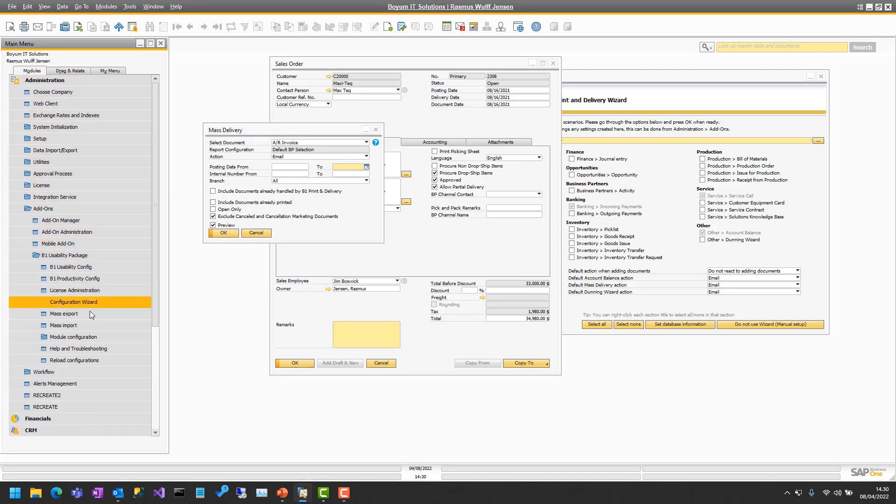
{"action": "left_click", "coordinate": [73, 337]}
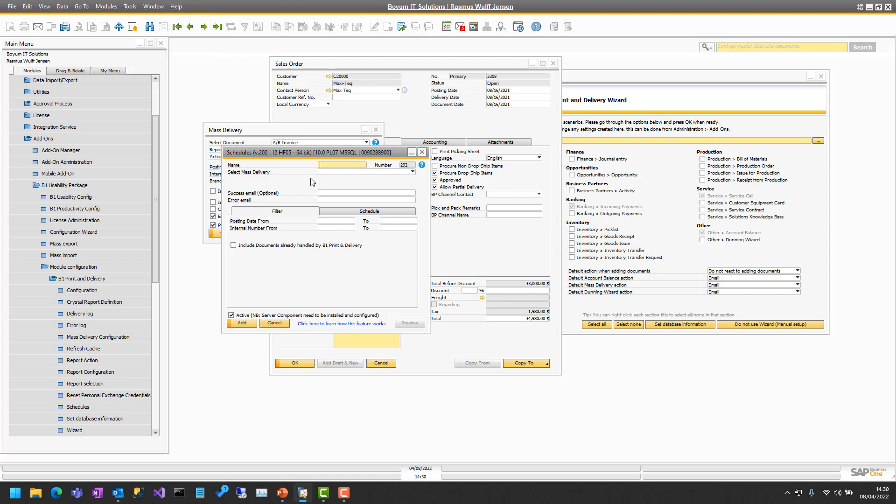
{"action": "type", "text": "Invoices"}
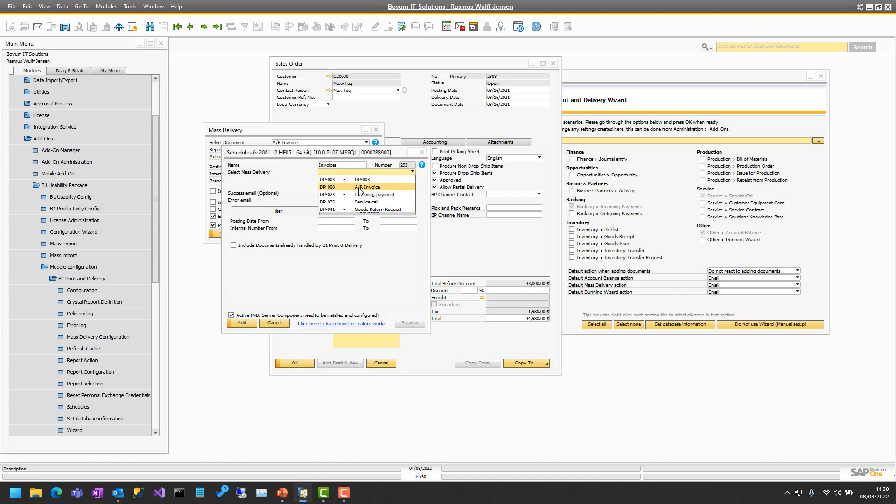
Set the schedule to deliver A/R Invoices with minute-based recurrence
{"action": "left_click", "coordinate": [367, 186]}
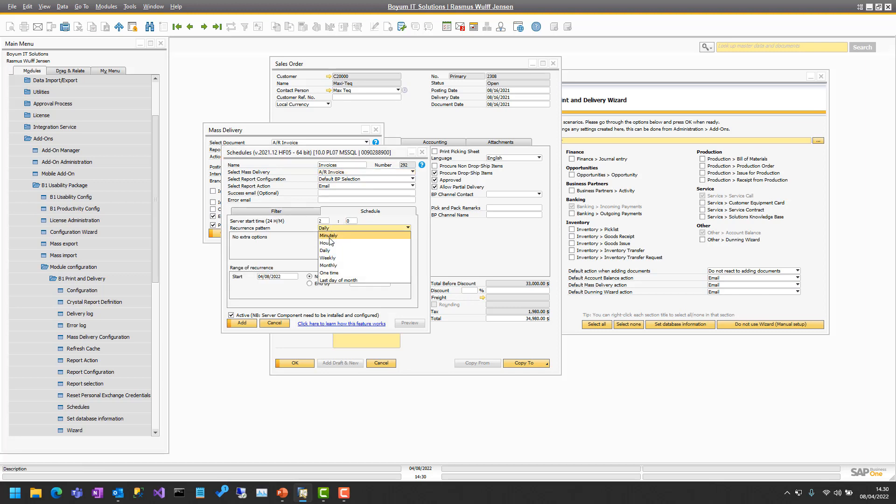
{"action": "left_click", "coordinate": [328, 234]}
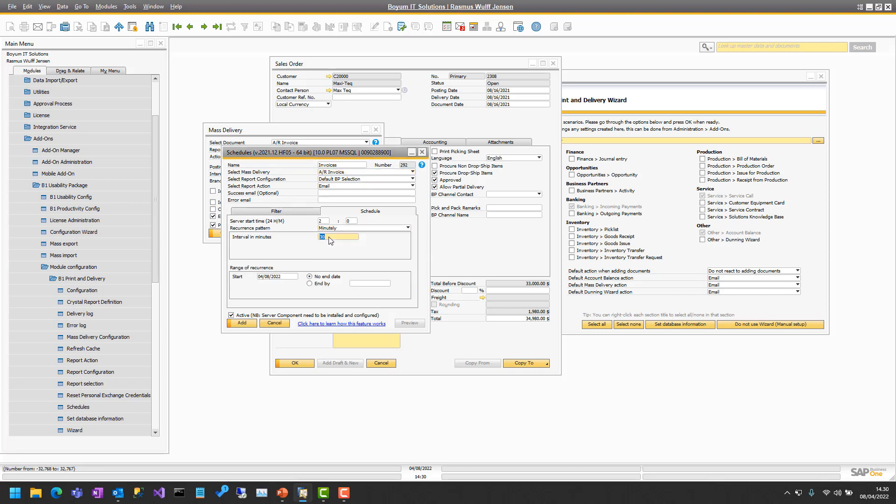
{"action": "left_click", "coordinate": [275, 211]}
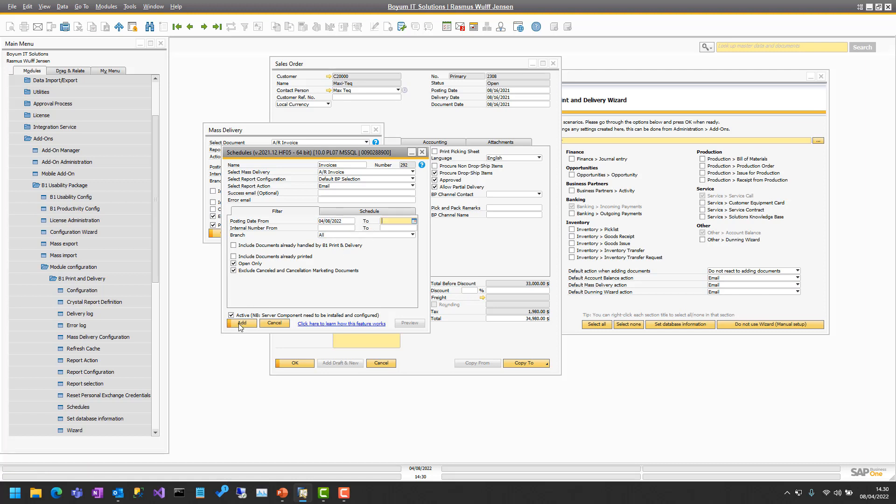
{"action": "left_click", "coordinate": [241, 323]}
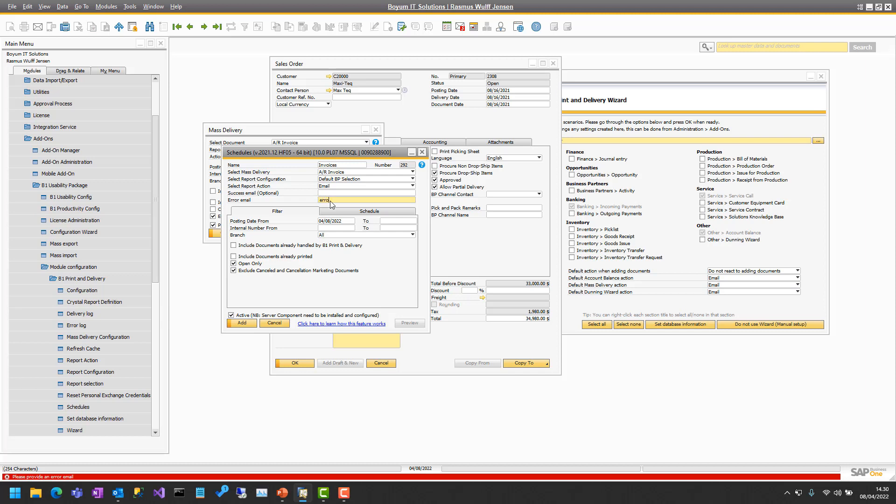
{"action": "type", "text": "@boyum-it.com"}
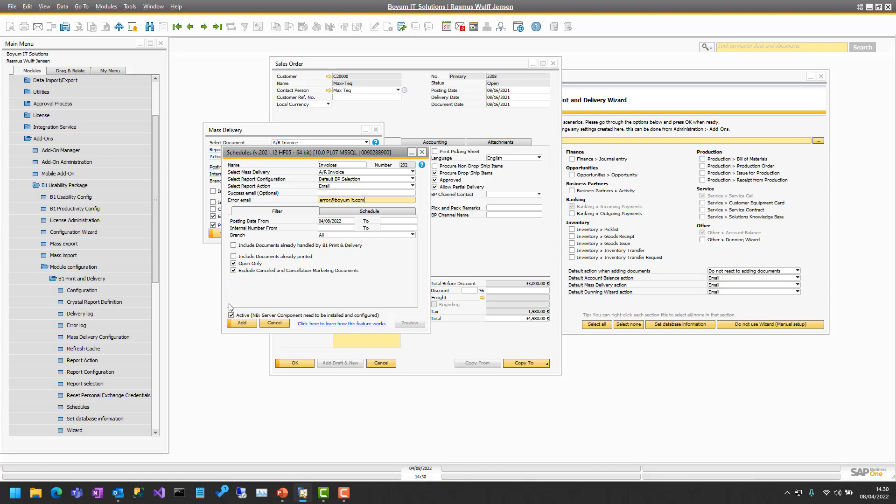
{"action": "left_click", "coordinate": [241, 324]}
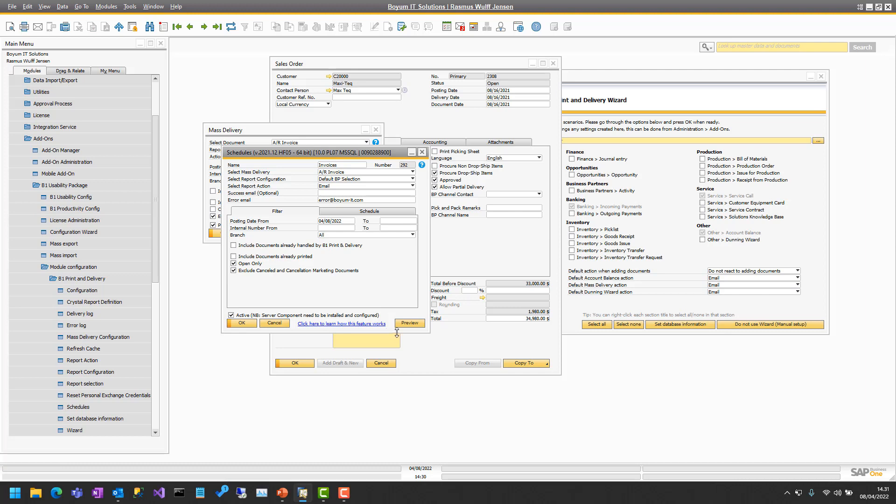
{"action": "left_click", "coordinate": [409, 323]}
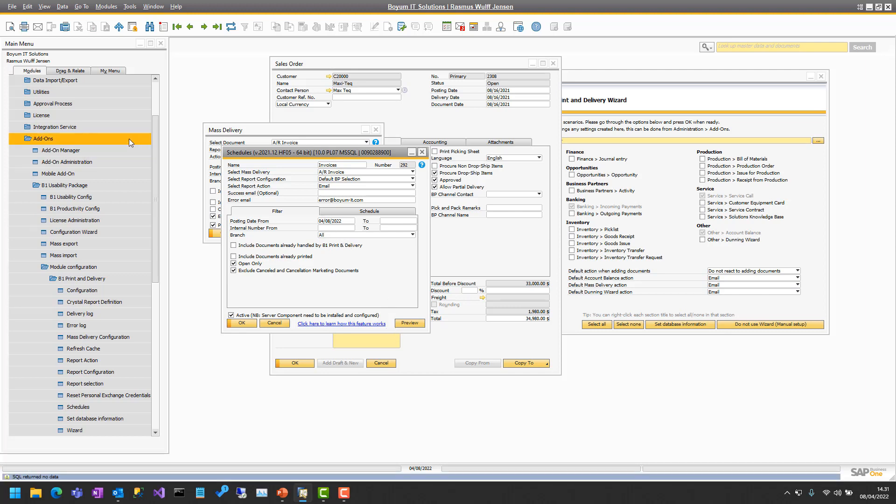
Add A/R invoice 1615 for customer 1111 with item A00003, then preview the schedule
{"action": "left_click", "coordinate": [106, 6]}
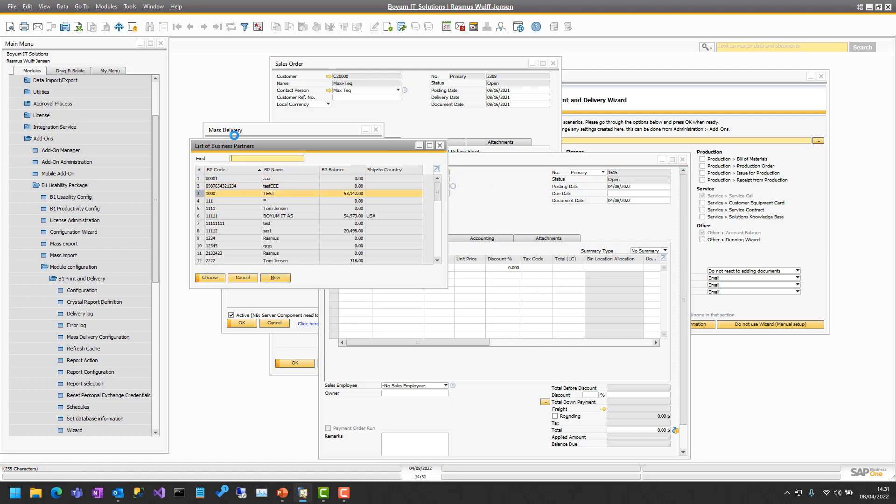
{"action": "left_click", "coordinate": [209, 277]}
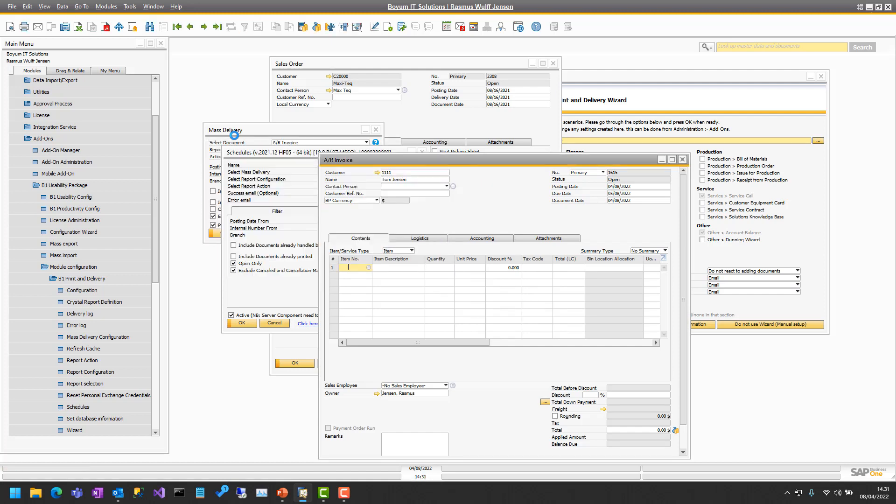
{"action": "type", "text": "A00003"}
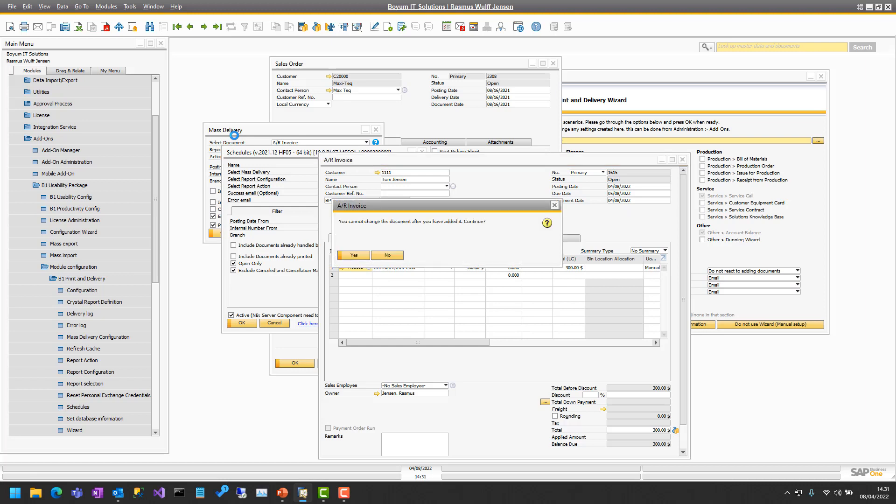
{"action": "left_click", "coordinate": [353, 255]}
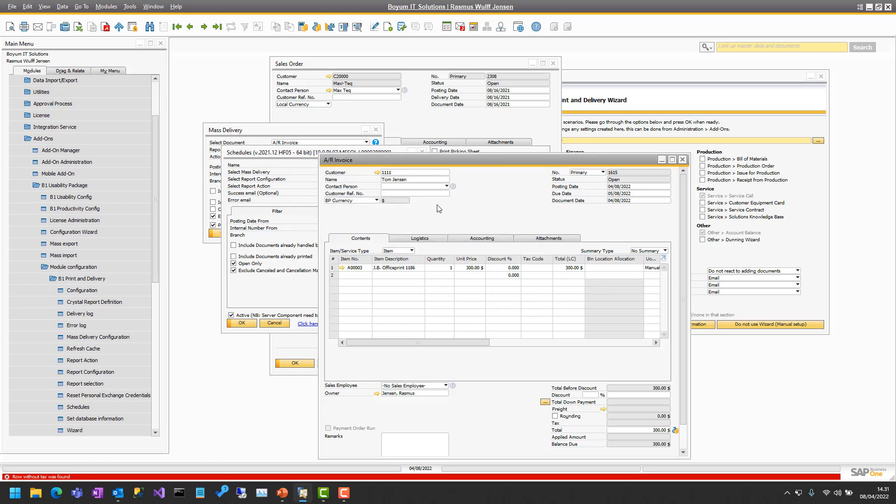
{"action": "left_click", "coordinate": [535, 267]}
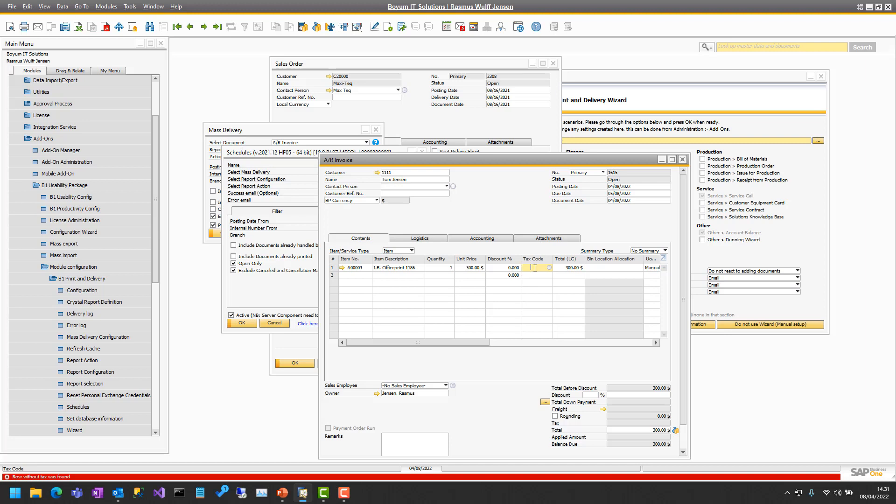
{"action": "left_click", "coordinate": [534, 268]}
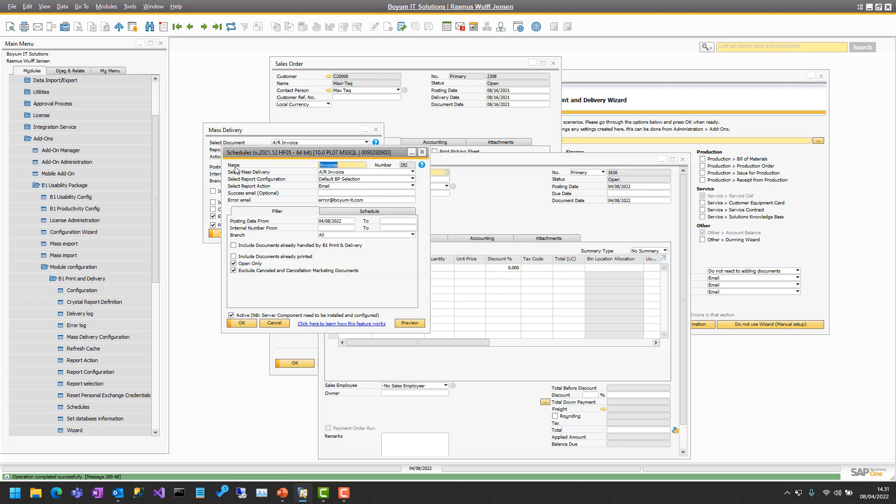
{"action": "left_click", "coordinate": [410, 323]}
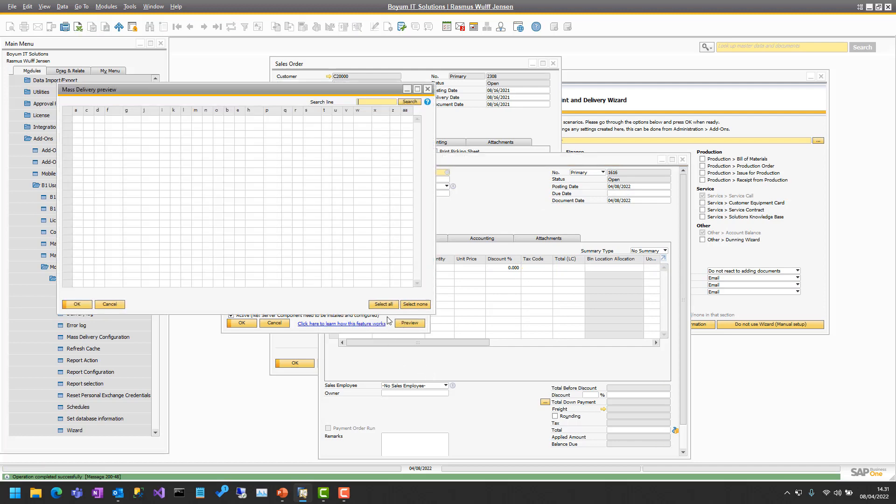
{"action": "left_click", "coordinate": [409, 102]}
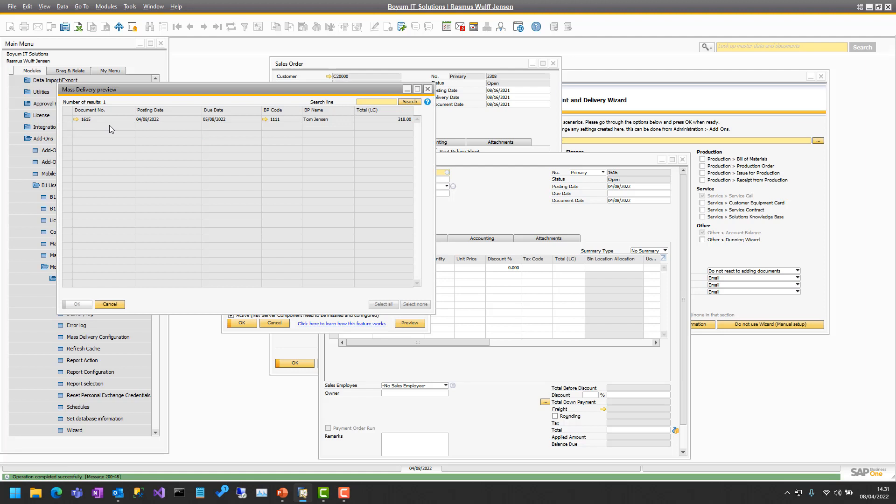